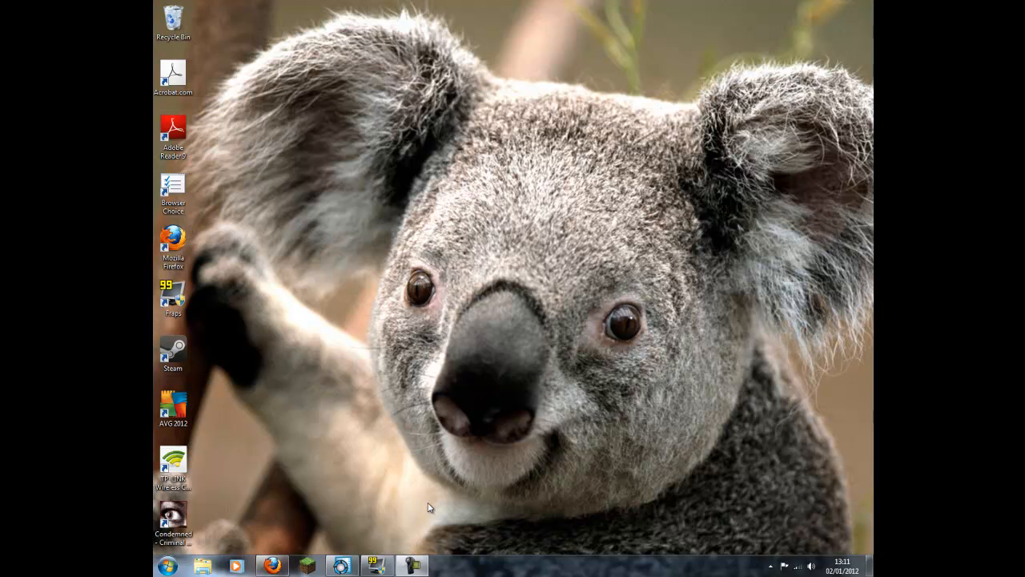
{"action": "mouse_move", "coordinate": [394, 397]}
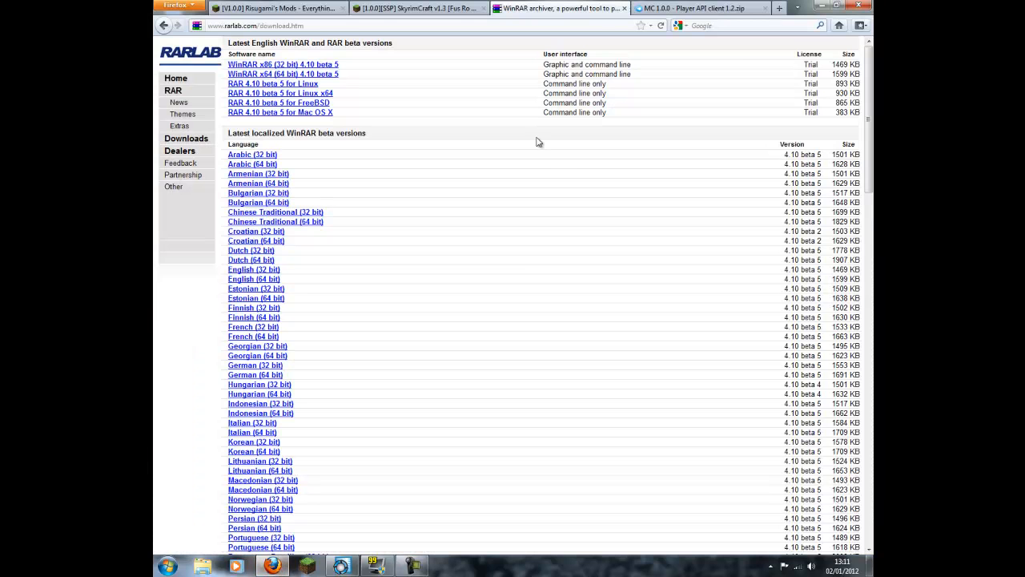
{"action": "mouse_move", "coordinate": [282, 73]}
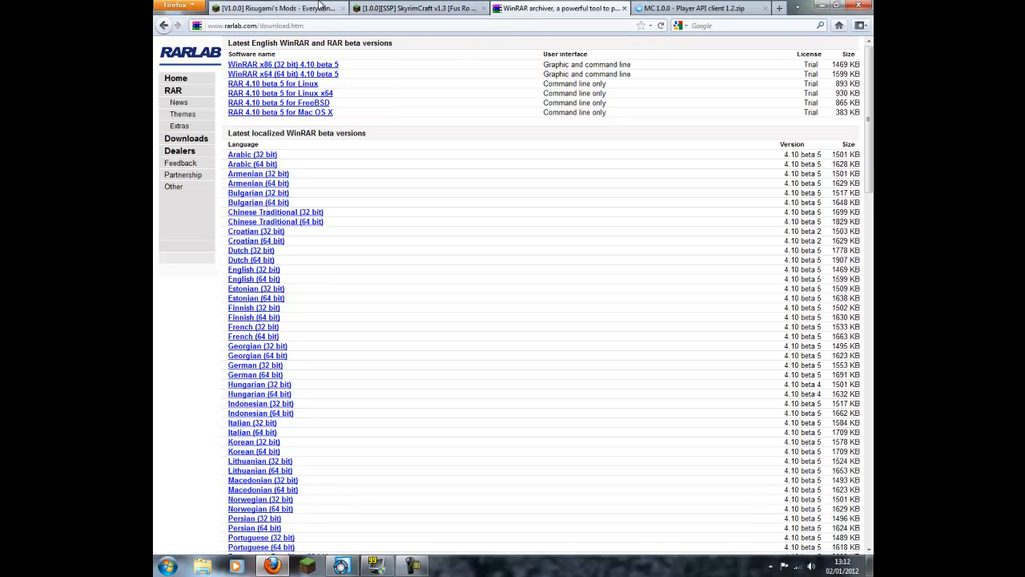
On Risugami's mods thread, scroll to ModLoader 1.0.0 and start its Adfly download
{"action": "left_click", "coordinate": [276, 7]}
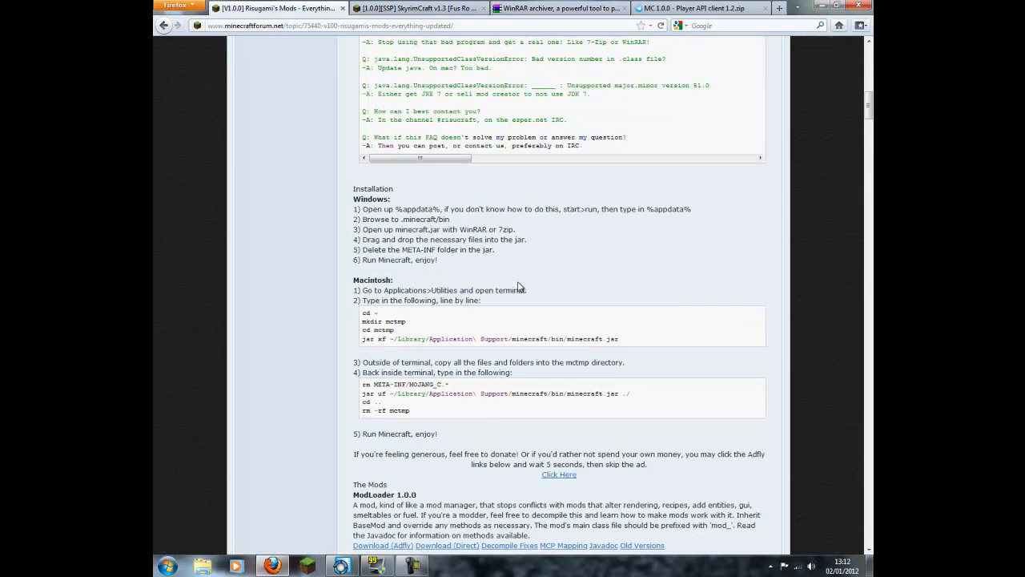
{"action": "scroll", "scroll_direction": "up", "scroll_amount": 3}
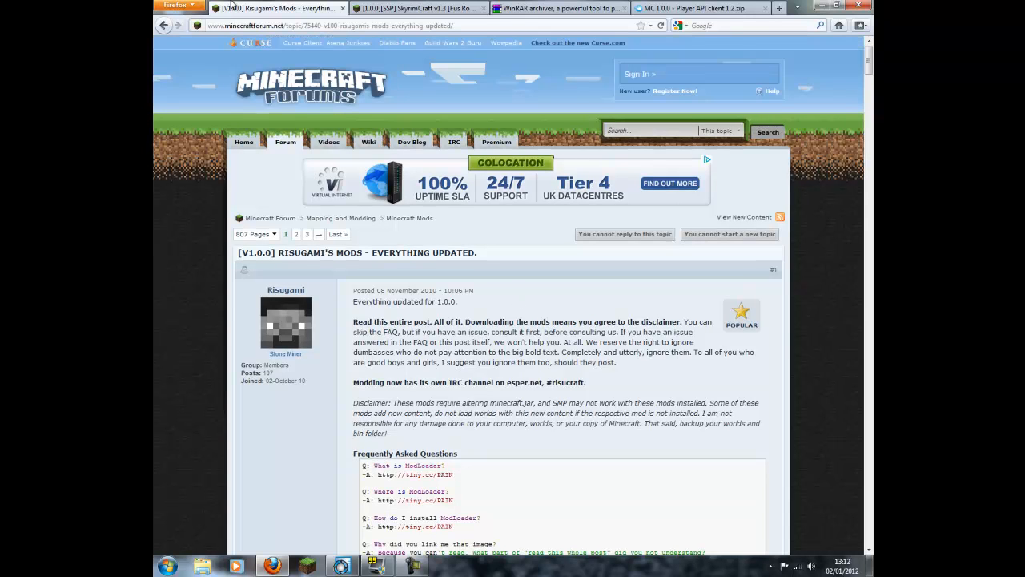
{"action": "scroll", "scroll_direction": "down", "scroll_amount": 3}
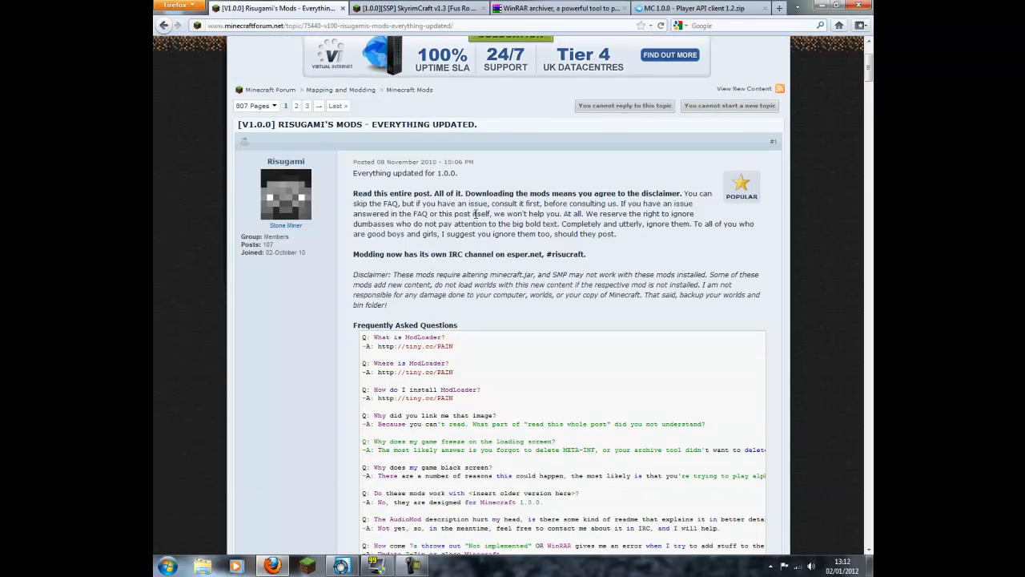
{"action": "scroll", "scroll_direction": "down", "scroll_amount": 3}
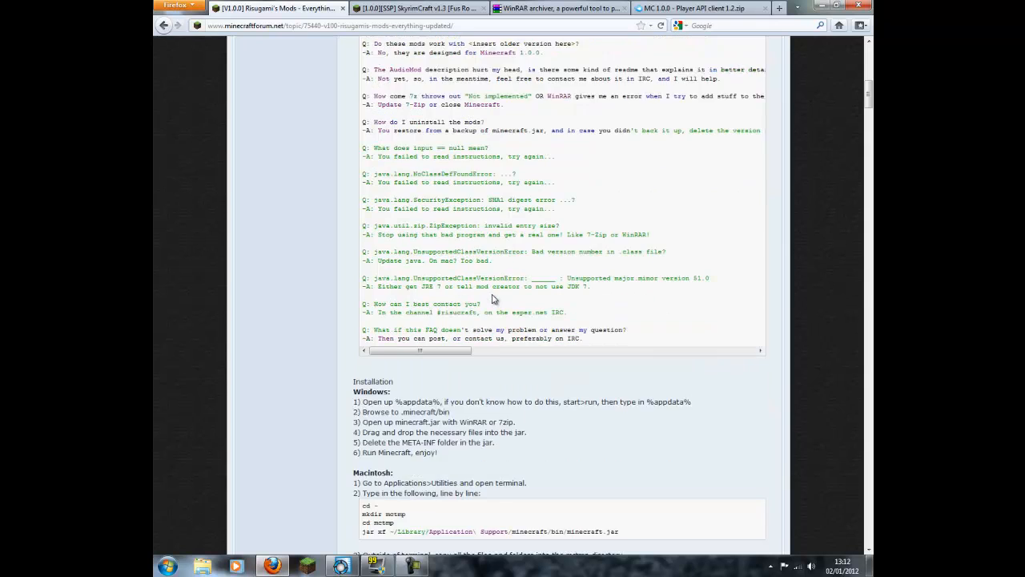
{"action": "scroll", "scroll_direction": "down", "scroll_amount": 3}
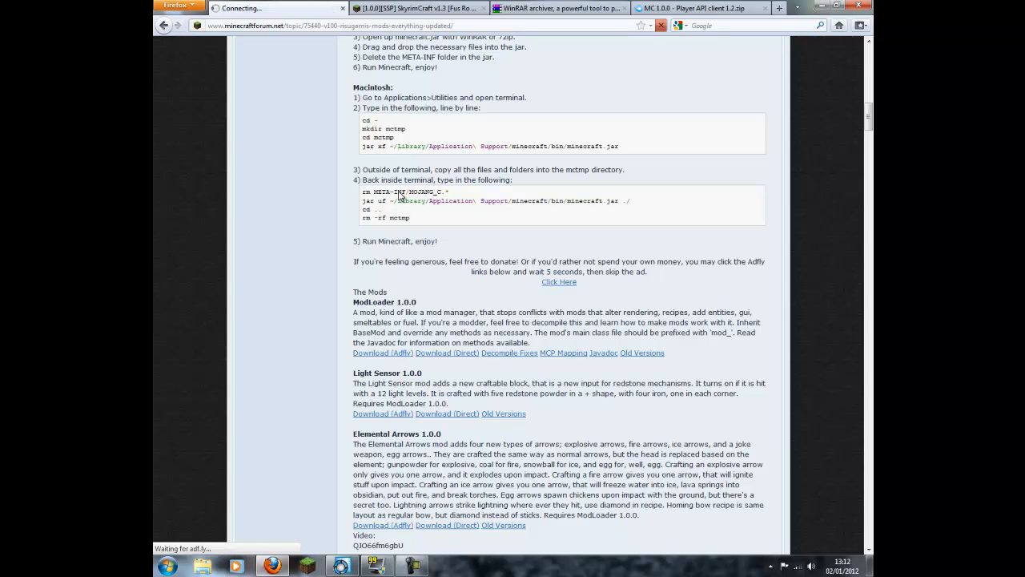
{"action": "left_click", "coordinate": [559, 282]}
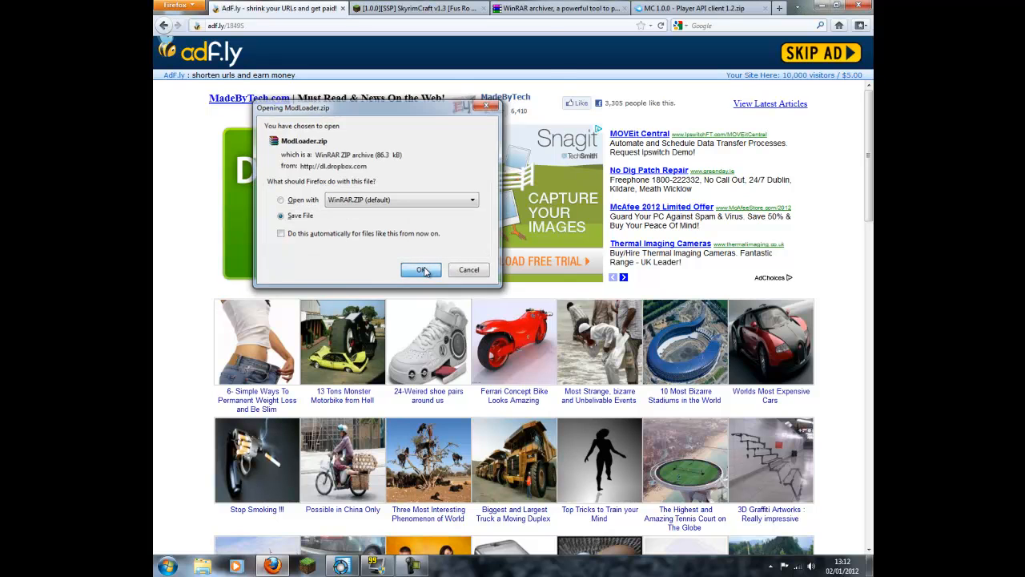
Save ModLoader.zip, then download and save MC 1.0.0 - Player API client 1.2.zip from MediaFire
{"action": "left_click", "coordinate": [421, 270]}
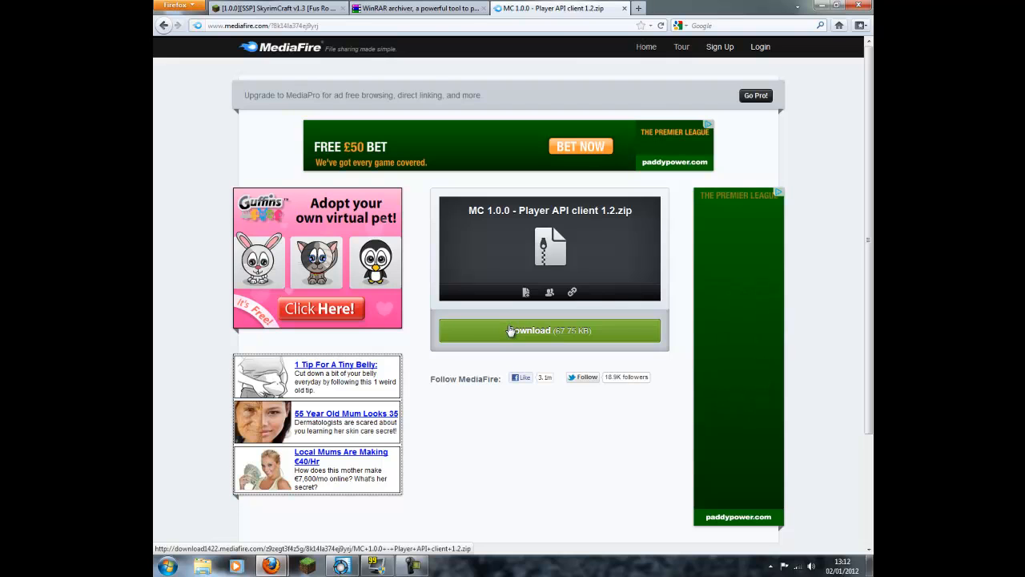
{"action": "left_click", "coordinate": [549, 330]}
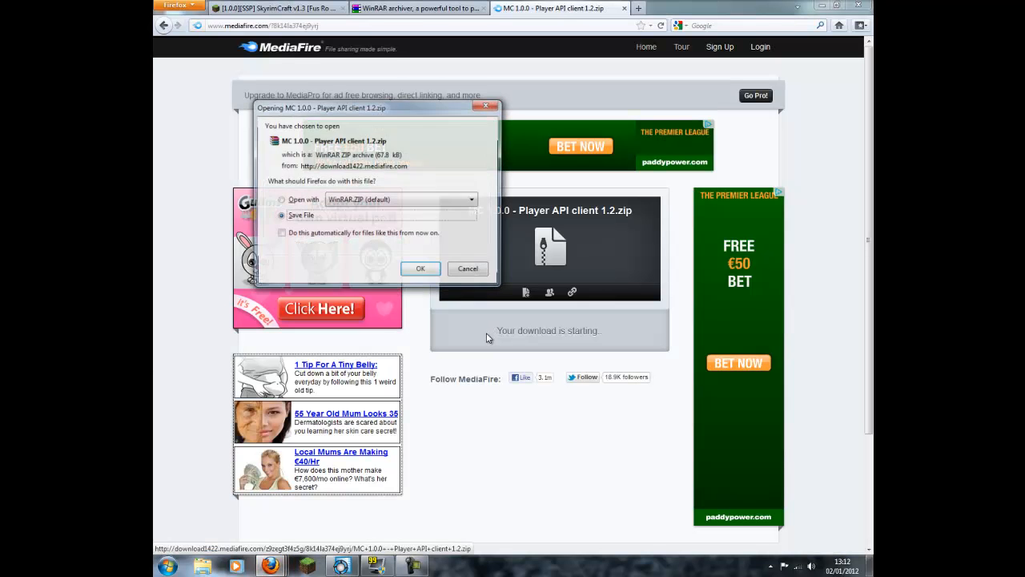
{"action": "left_click", "coordinate": [420, 269]}
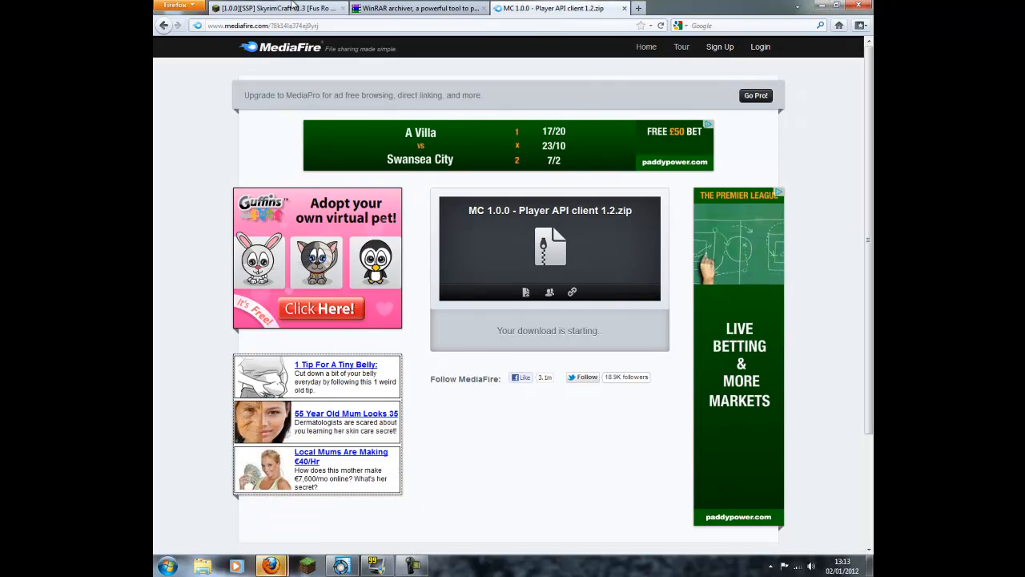
On the SkyrimCraft thread, scroll to the Download section and save SkyrimCraft v1.3
{"action": "left_click", "coordinate": [276, 8]}
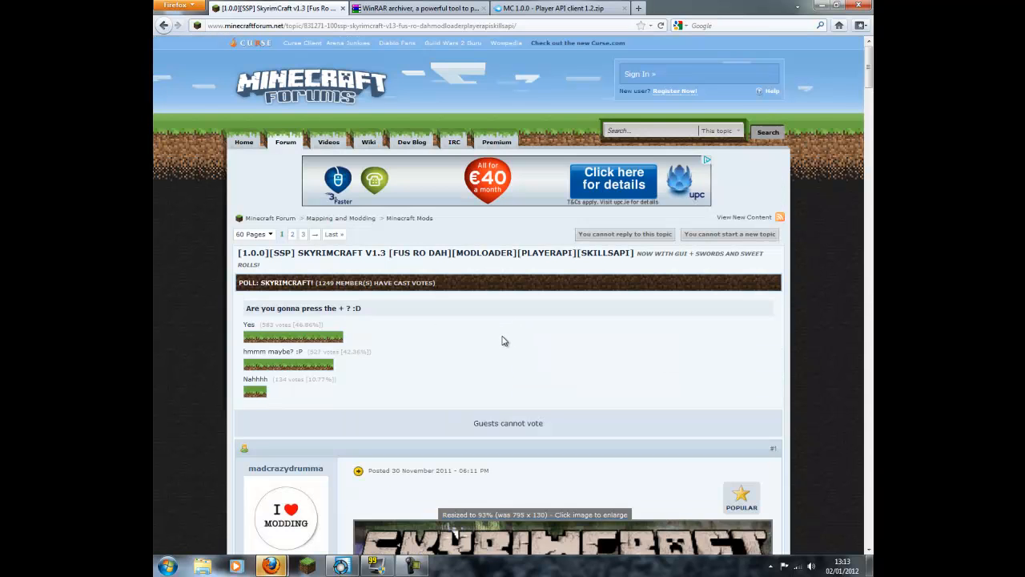
{"action": "scroll", "scroll_direction": "down", "scroll_amount": 3}
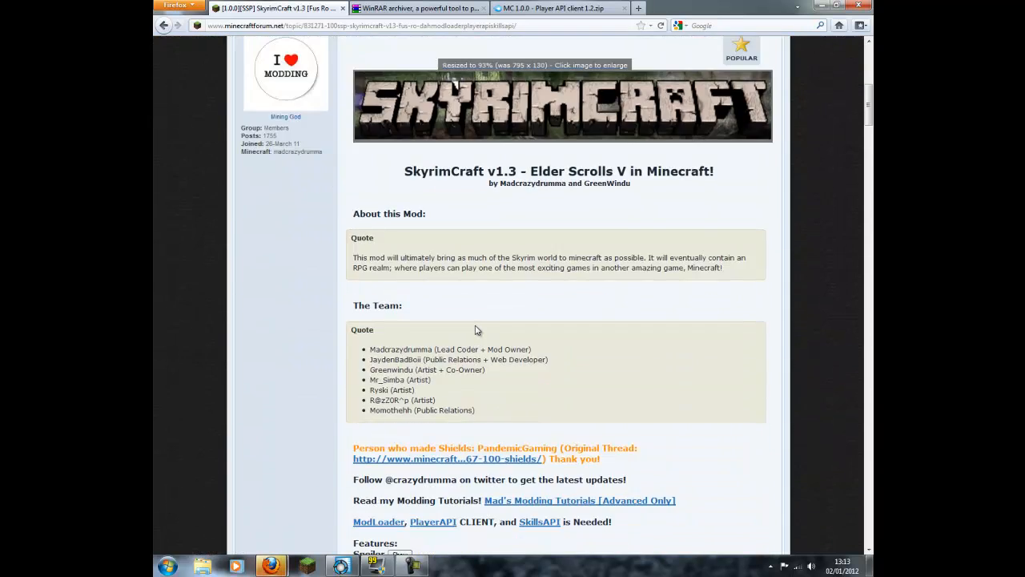
{"action": "scroll", "scroll_direction": "down", "scroll_amount": 3}
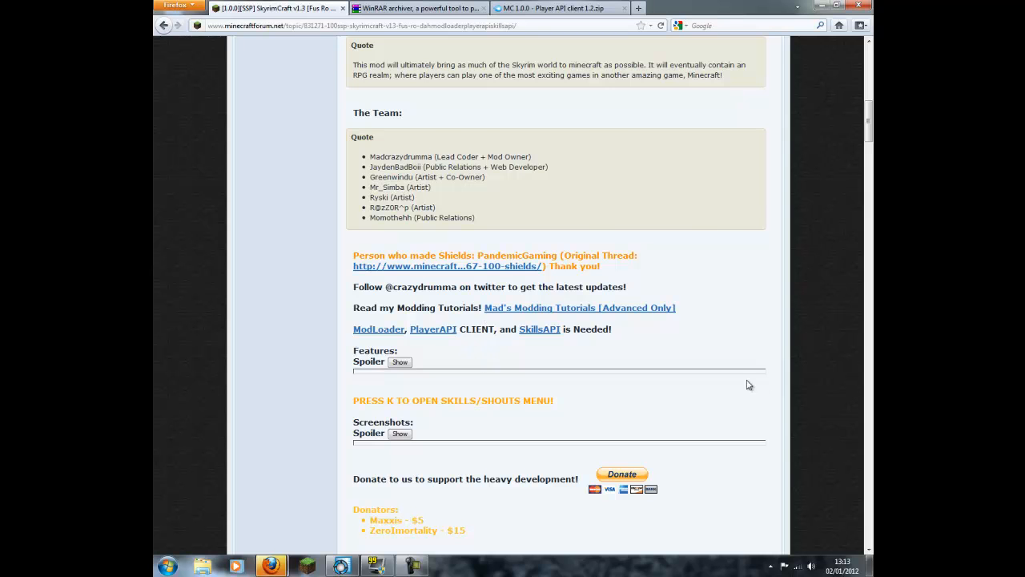
{"action": "scroll", "scroll_direction": "down", "scroll_amount": 3}
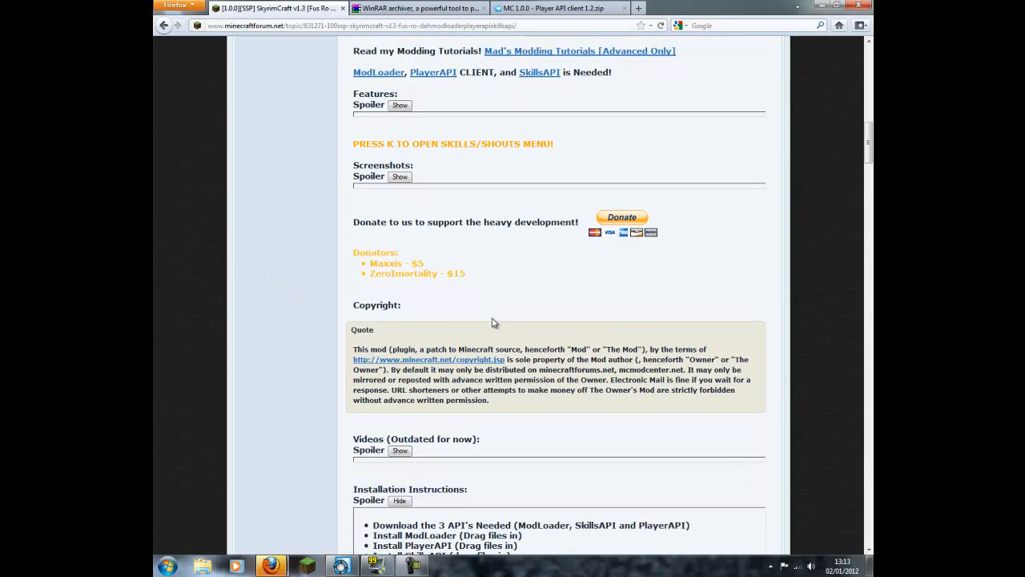
{"action": "scroll", "scroll_direction": "down", "scroll_amount": 3}
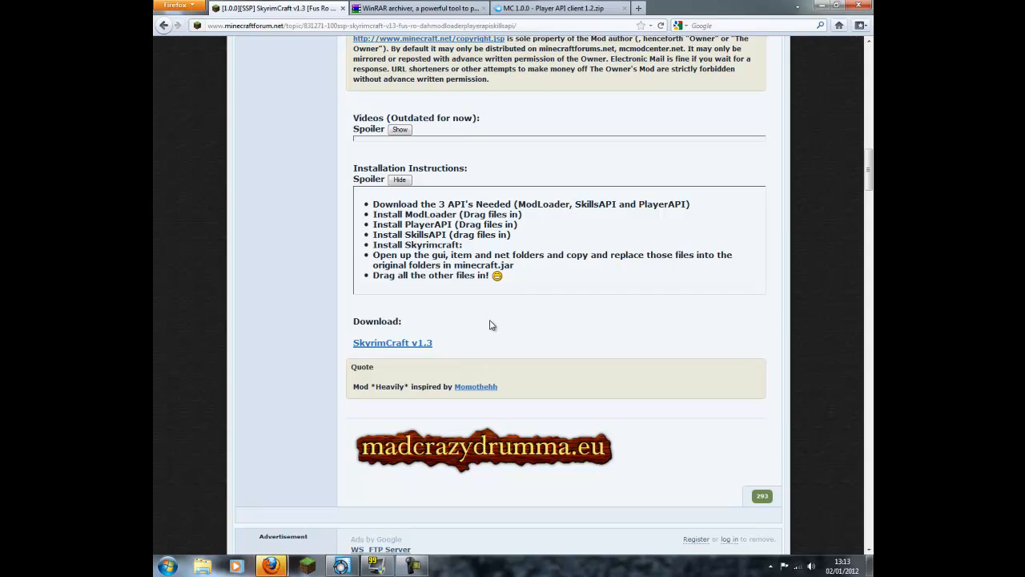
{"action": "left_click", "coordinate": [392, 342]}
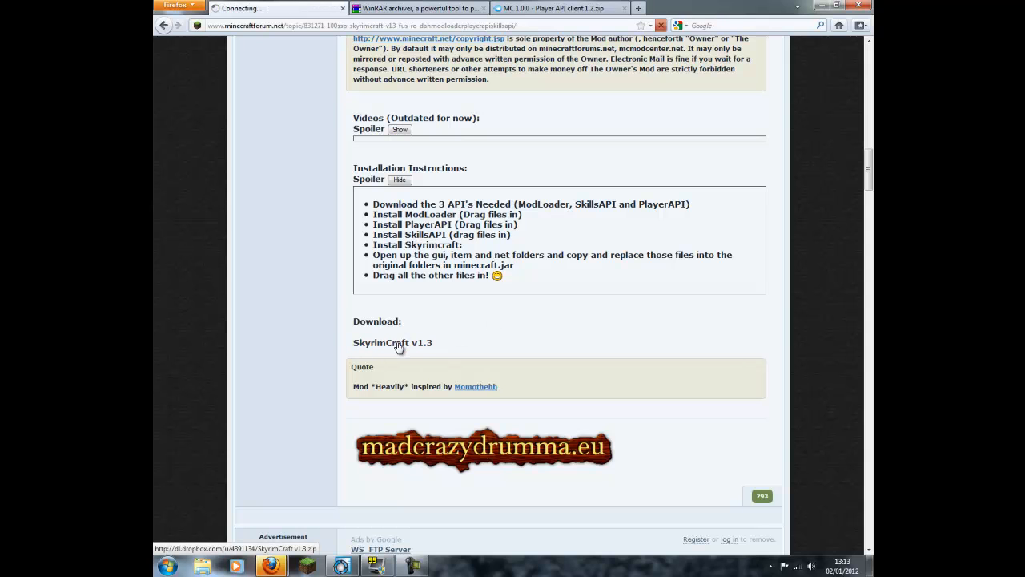
{"action": "left_click", "coordinate": [393, 343]}
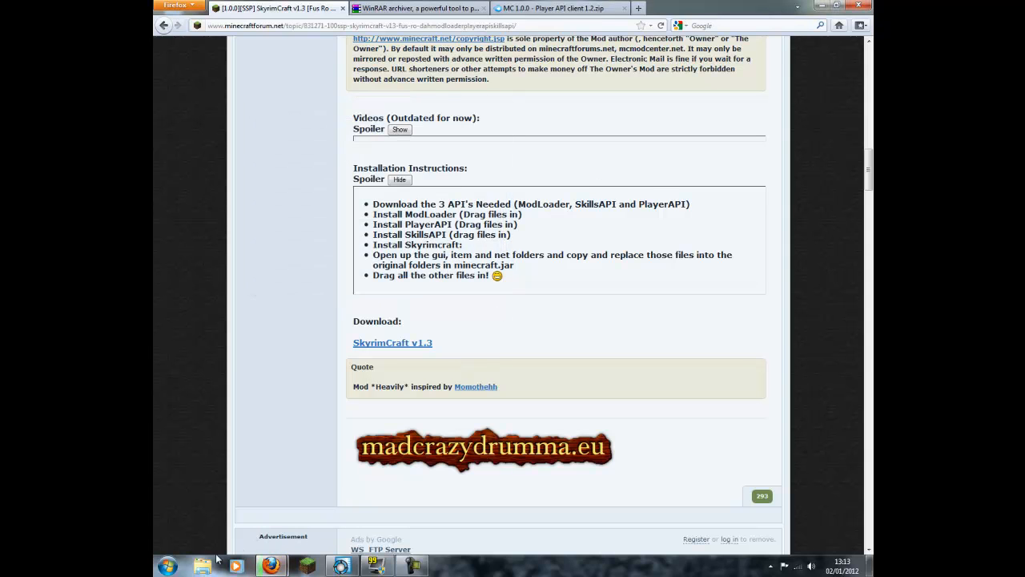
{"action": "mouse_move", "coordinate": [200, 567]}
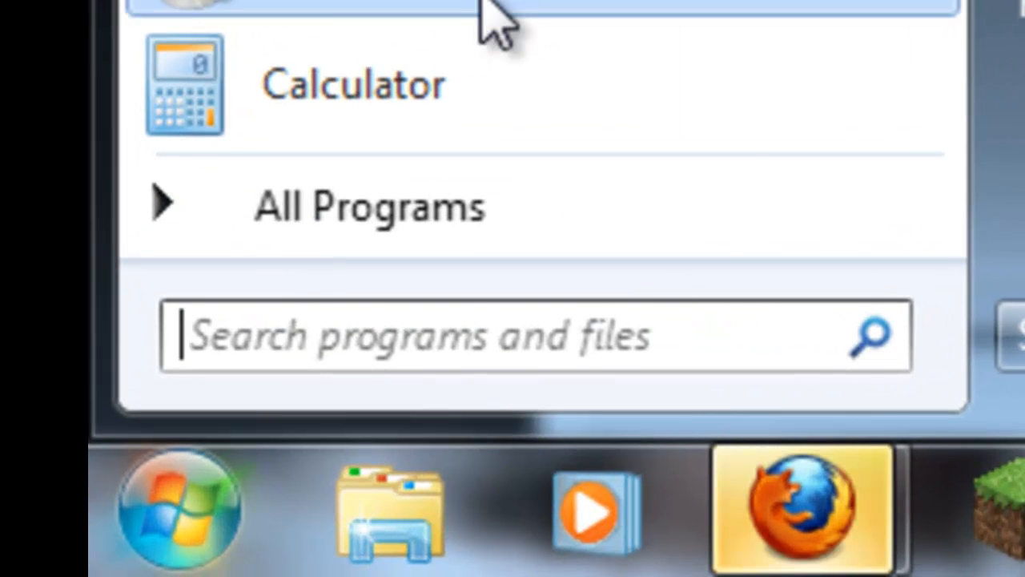
Search %appdata% in the Start menu to open the Roaming folder
{"action": "type", "text": "%"}
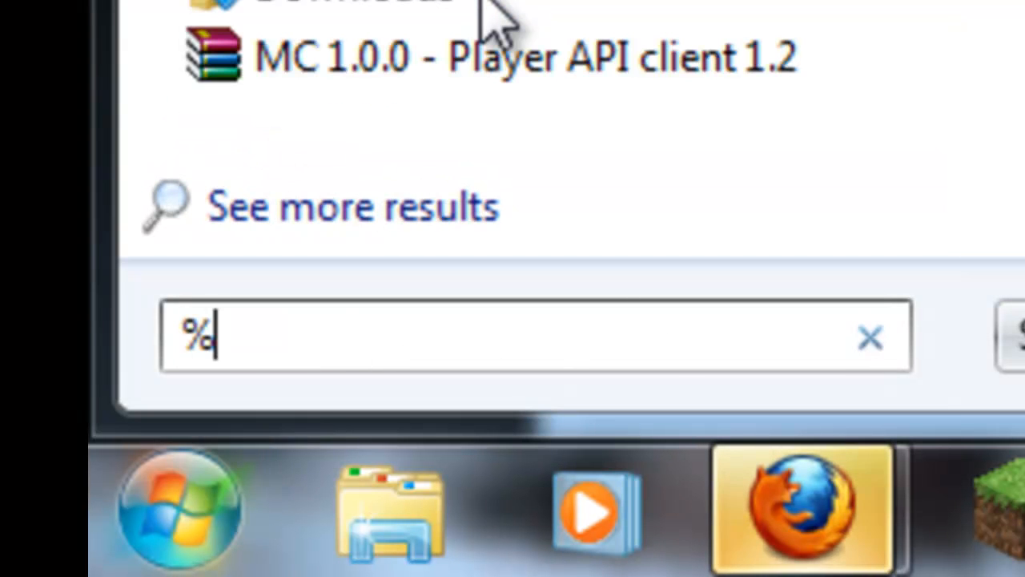
{"action": "type", "text": "app"}
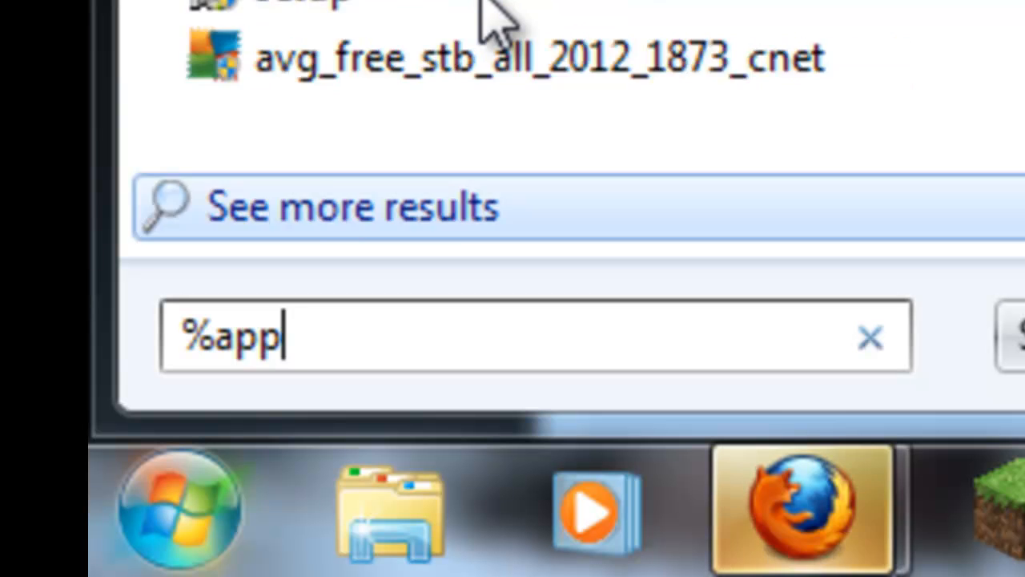
{"action": "type", "text": "data%"}
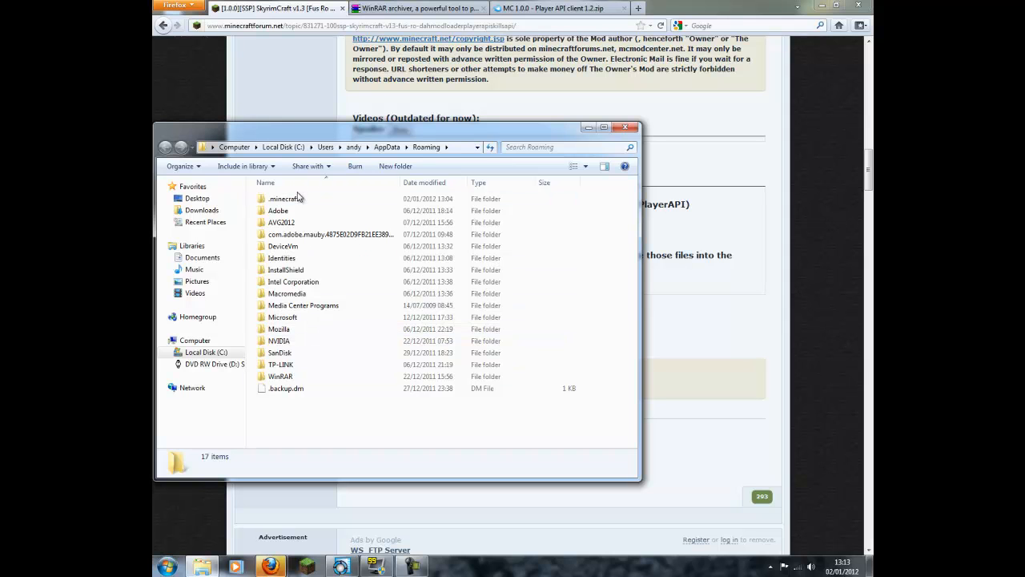
Open .minecraft\bin and bring up the context menu on minecraft.jar to copy it
{"action": "double_click", "coordinate": [282, 198]}
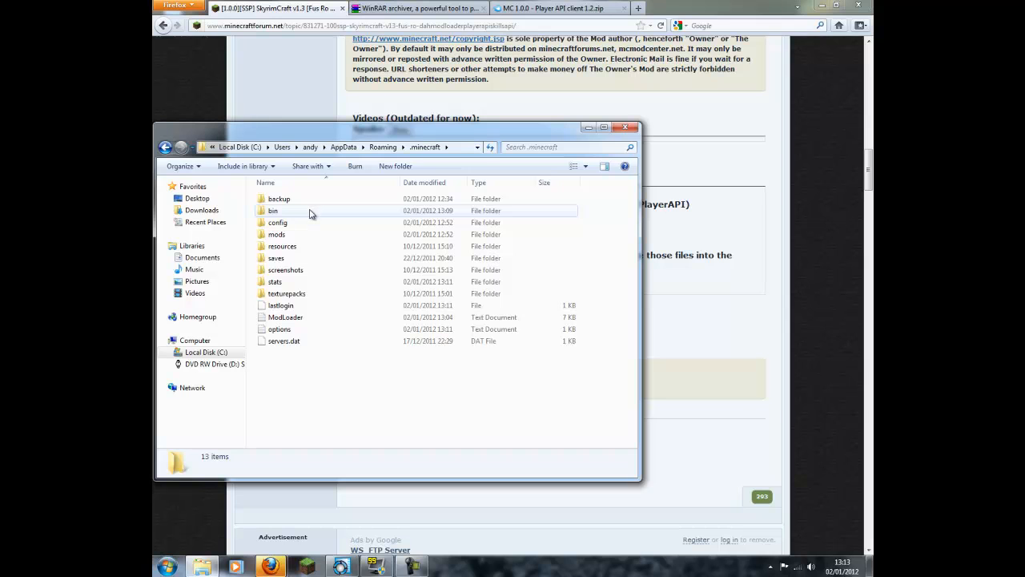
{"action": "double_click", "coordinate": [273, 210]}
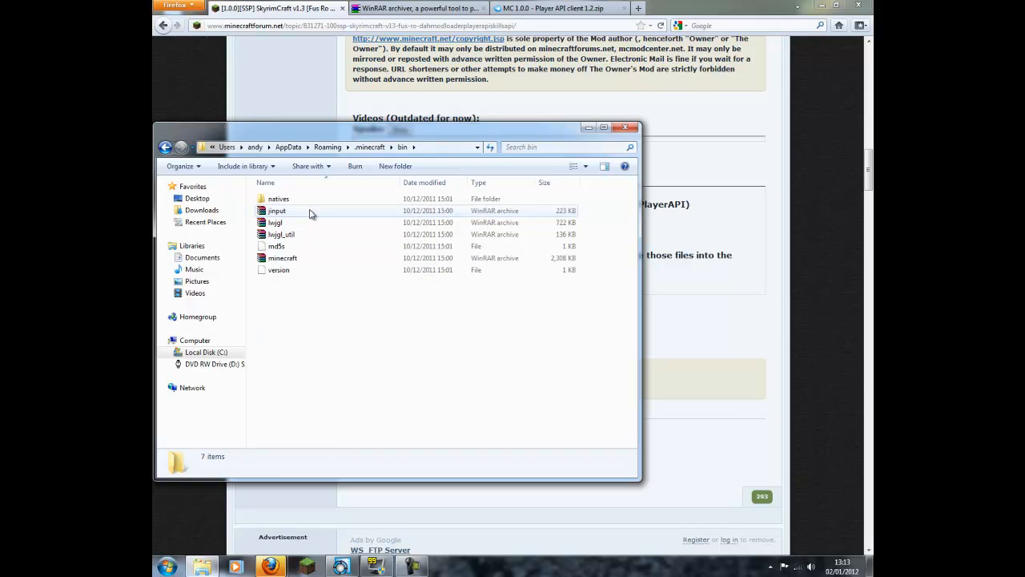
{"action": "mouse_move", "coordinate": [411, 253]}
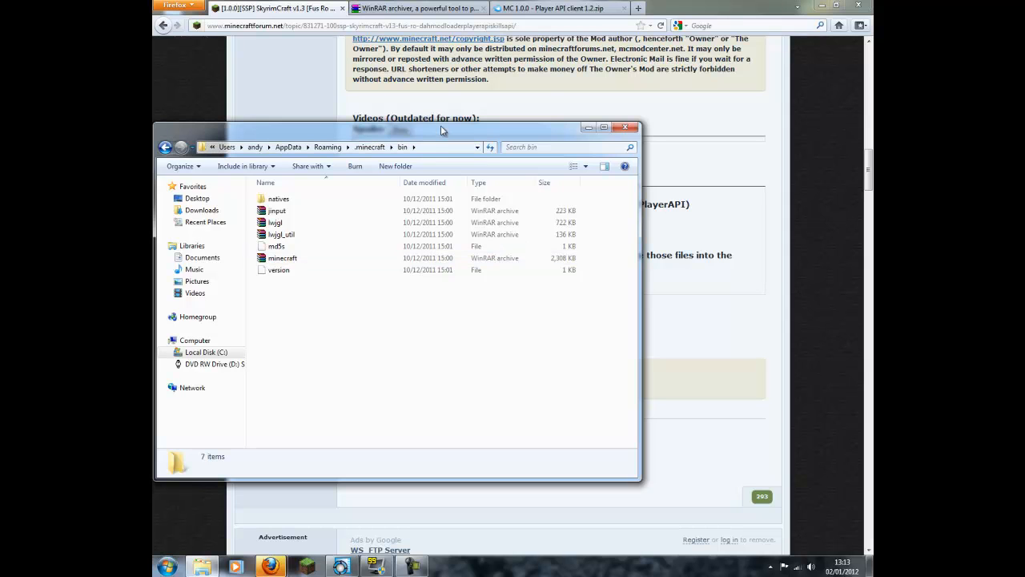
{"action": "mouse_move", "coordinate": [430, 91]}
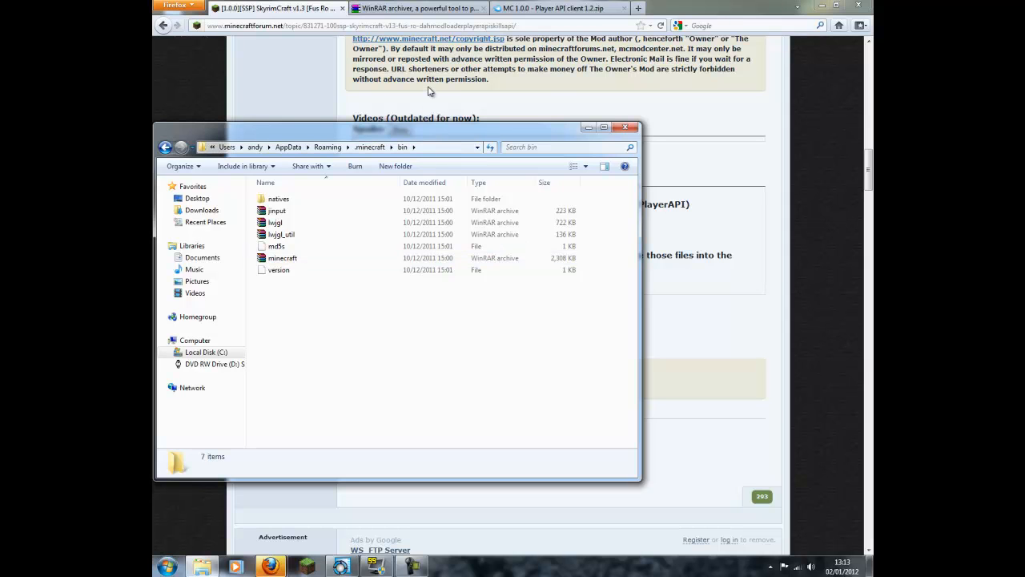
{"action": "left_click", "coordinate": [283, 257]}
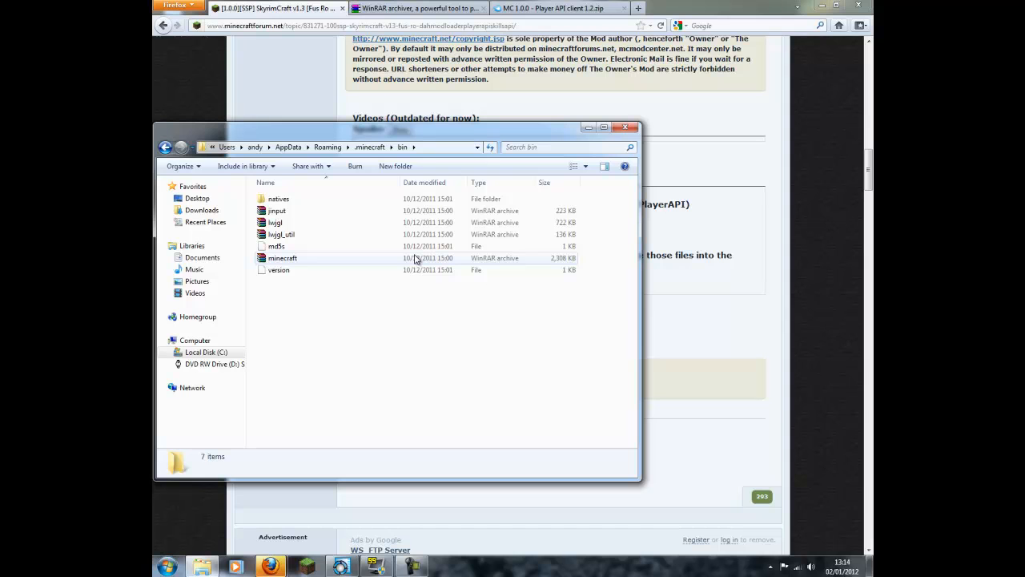
{"action": "left_click", "coordinate": [282, 258]}
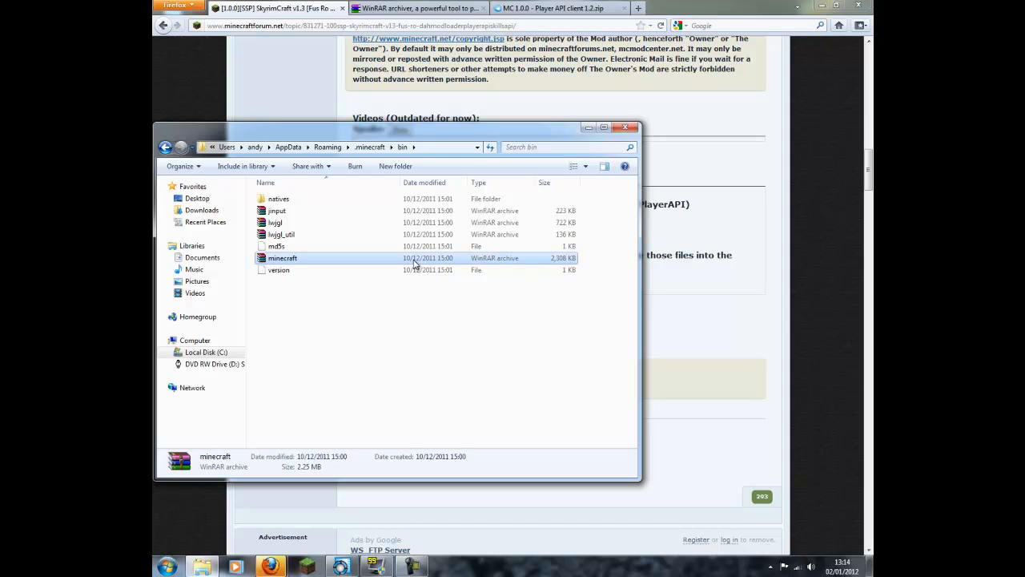
{"action": "right_click", "coordinate": [282, 257]}
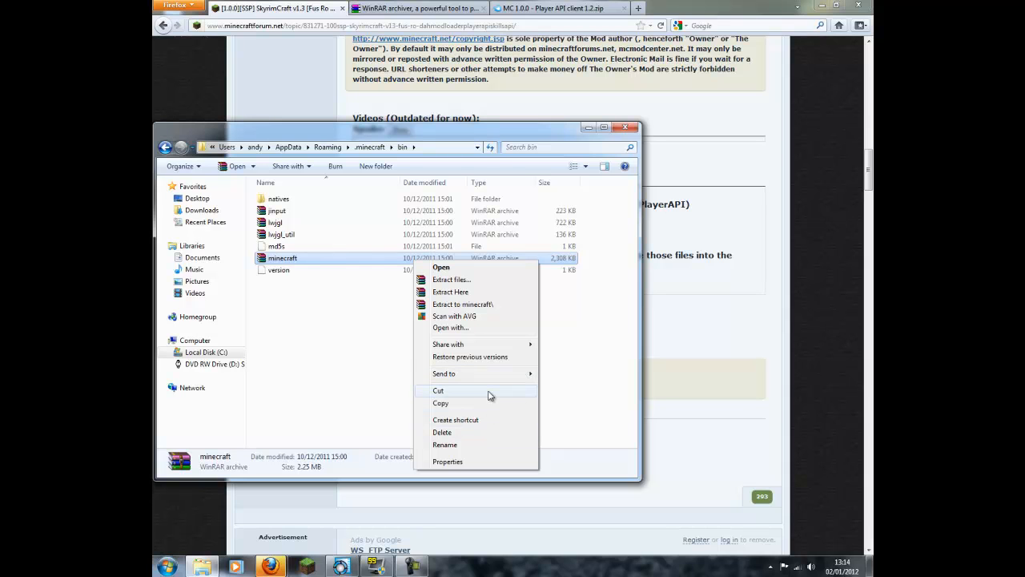
{"action": "mouse_move", "coordinate": [485, 403]}
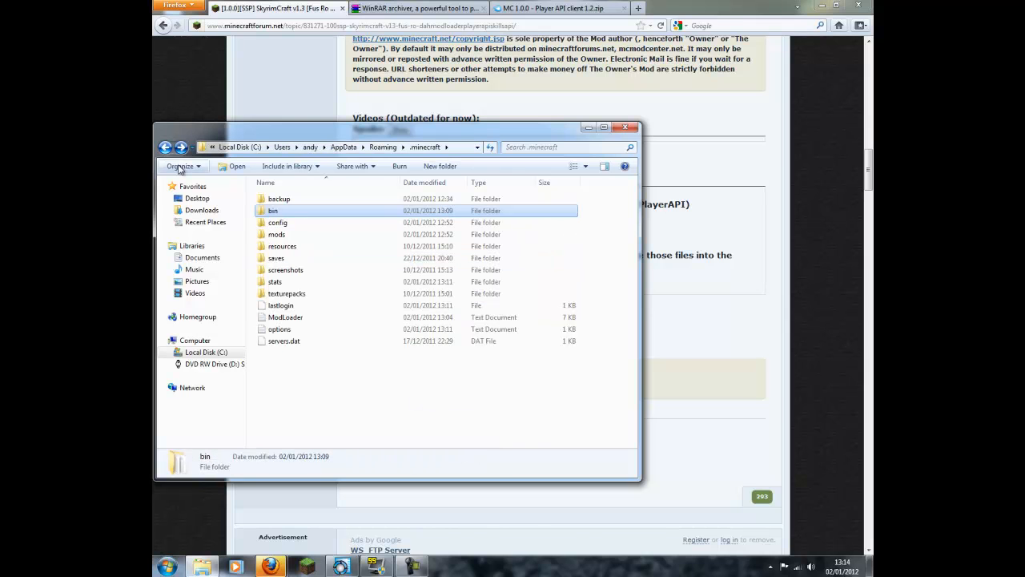
{"action": "mouse_move", "coordinate": [314, 235]}
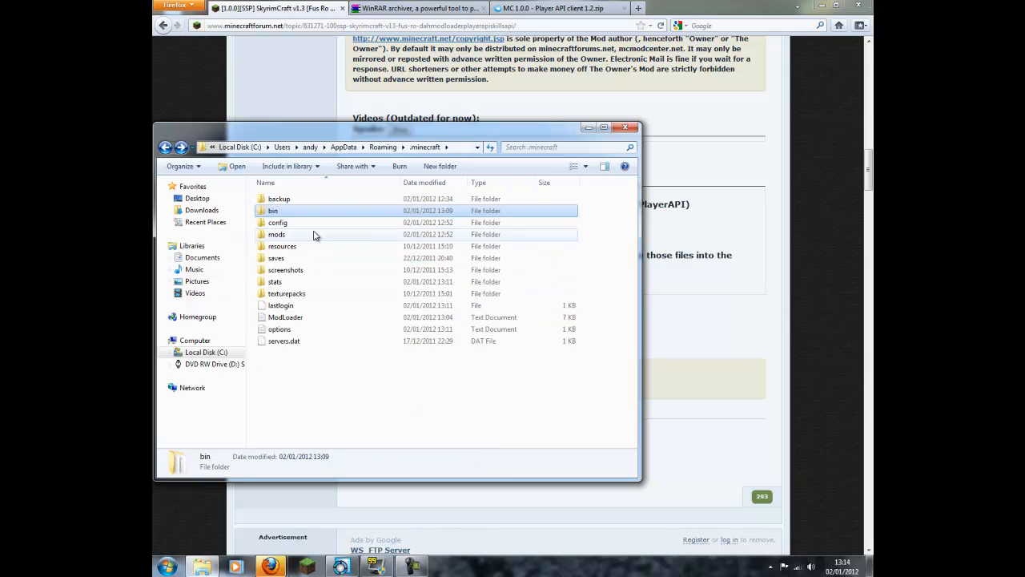
Paste the copied minecraft.jar into the .minecraft backup folder
{"action": "right_click", "coordinate": [307, 374]}
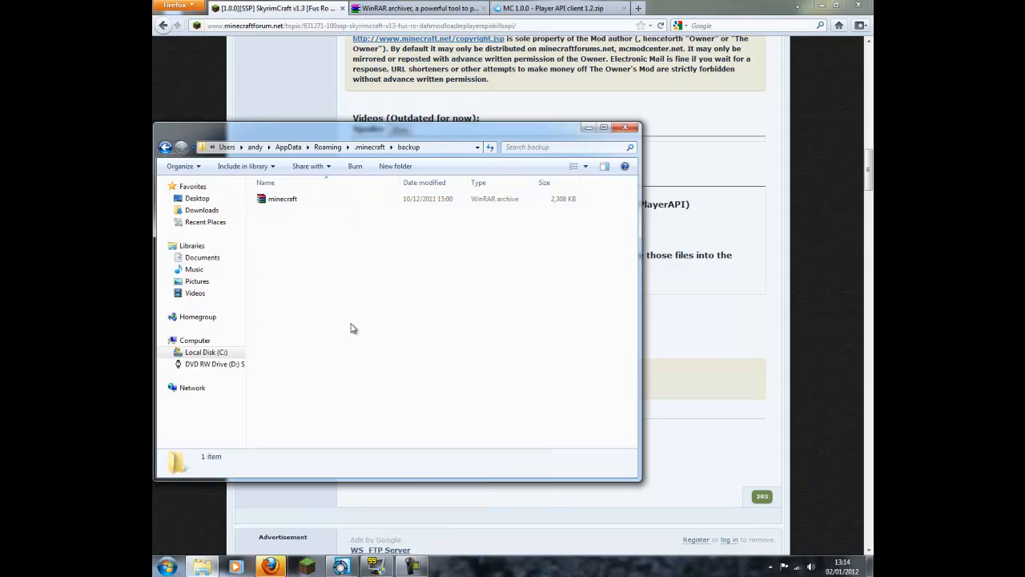
{"action": "right_click", "coordinate": [351, 327]}
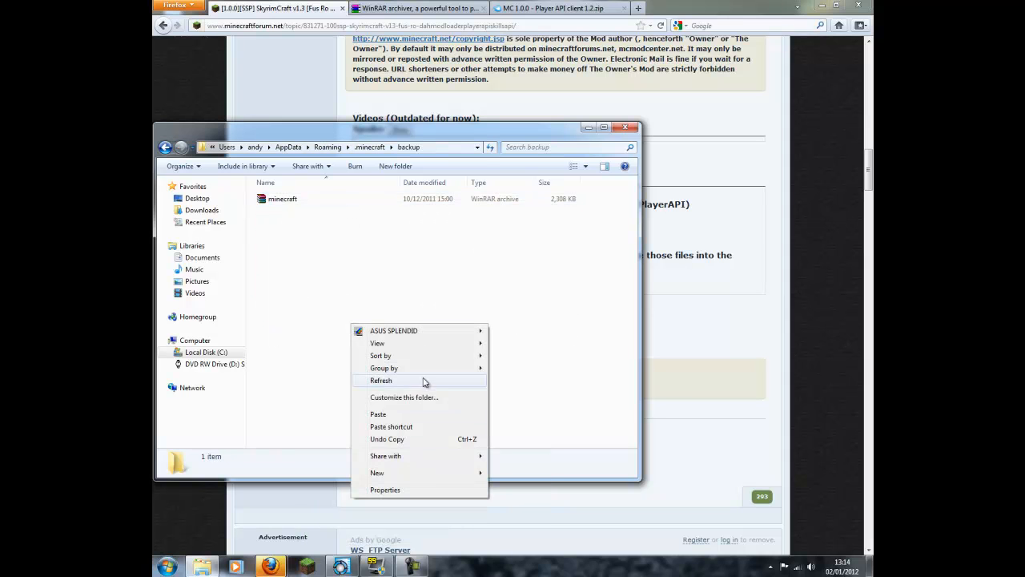
{"action": "mouse_move", "coordinate": [416, 414]}
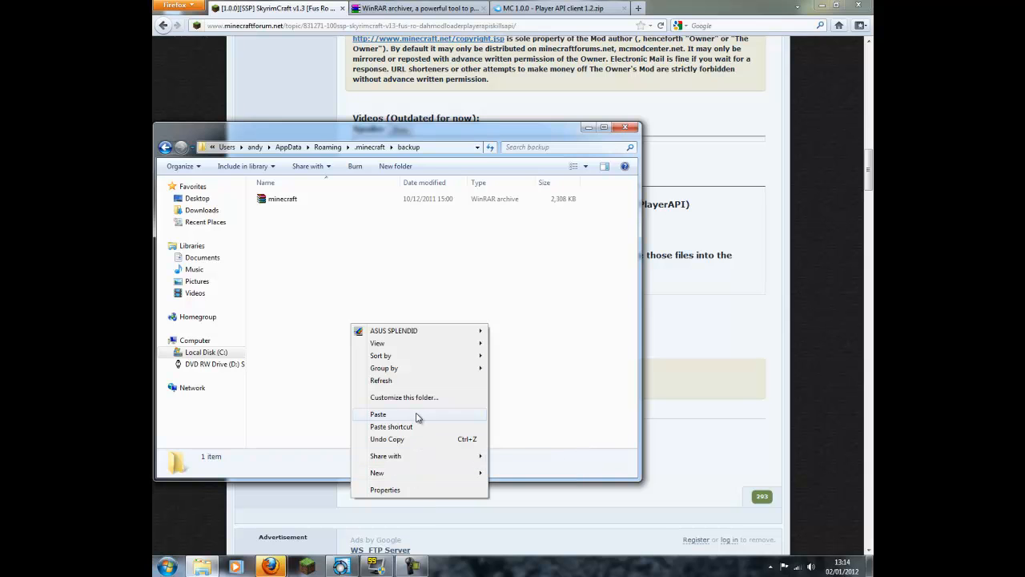
{"action": "left_click", "coordinate": [379, 414]}
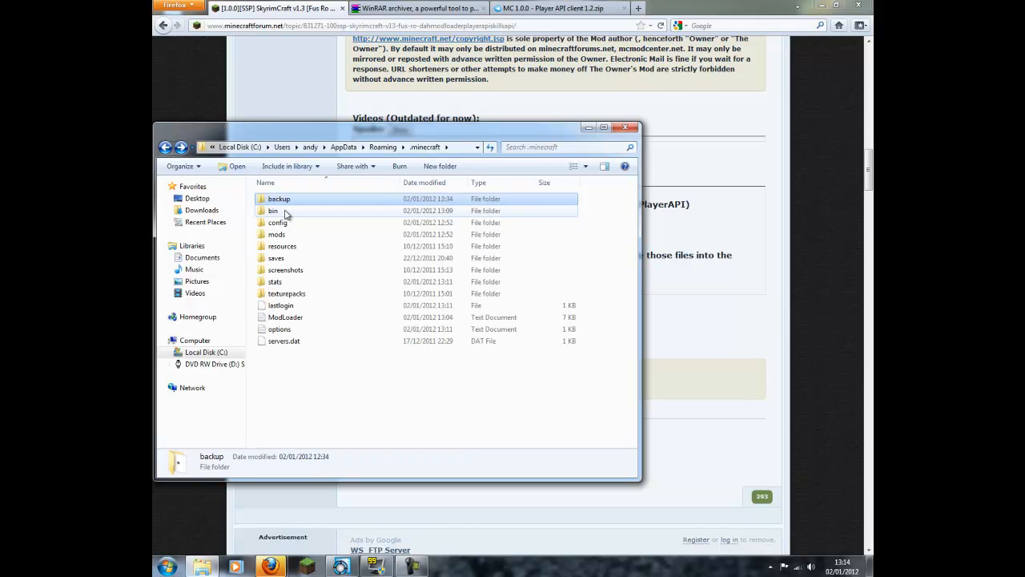
Open bin\minecraft.jar with WinRAR archiver
{"action": "double_click", "coordinate": [273, 210]}
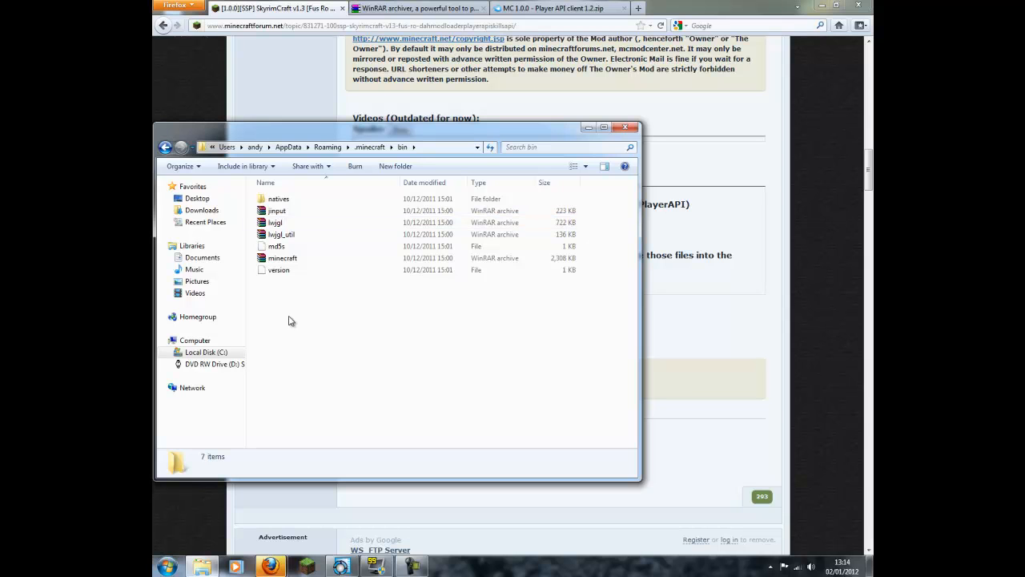
{"action": "mouse_move", "coordinate": [303, 258]}
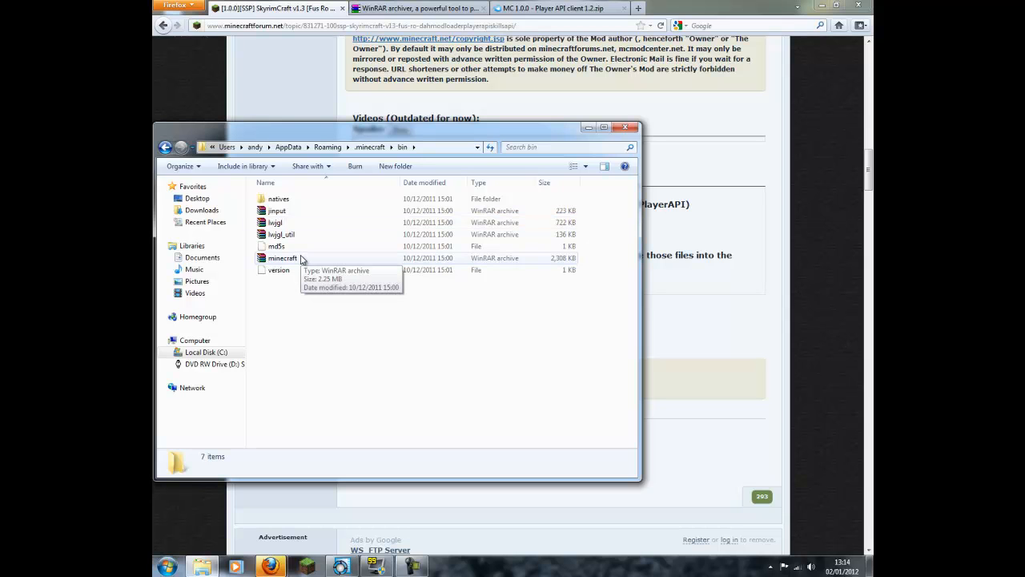
{"action": "left_click", "coordinate": [282, 258]}
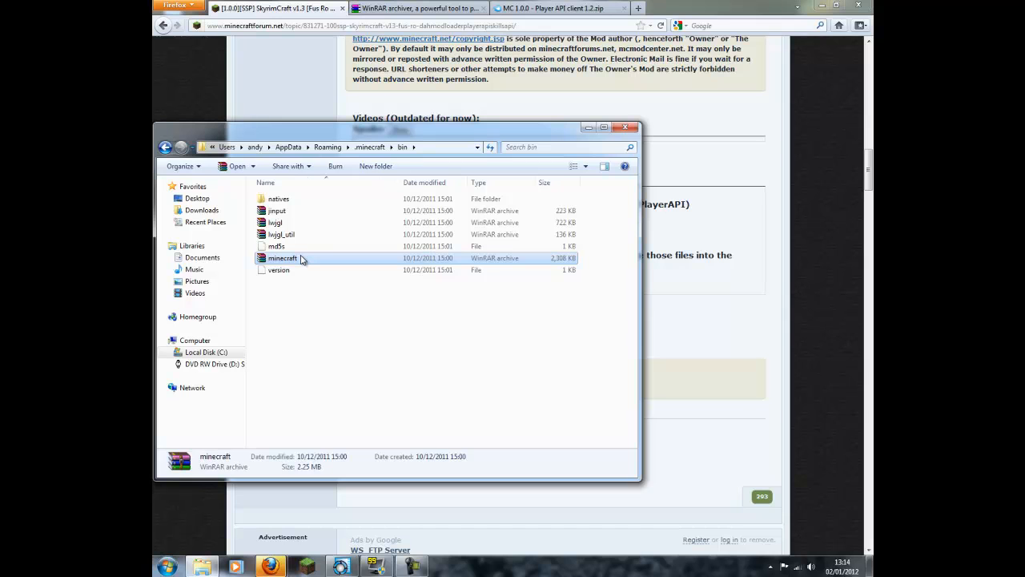
{"action": "mouse_move", "coordinate": [328, 265]}
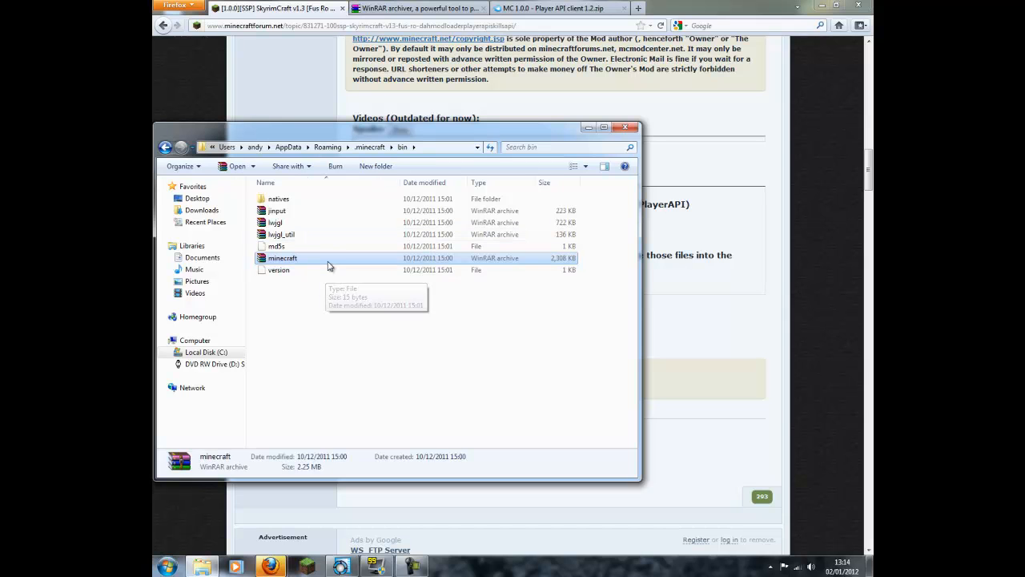
{"action": "right_click", "coordinate": [282, 257]}
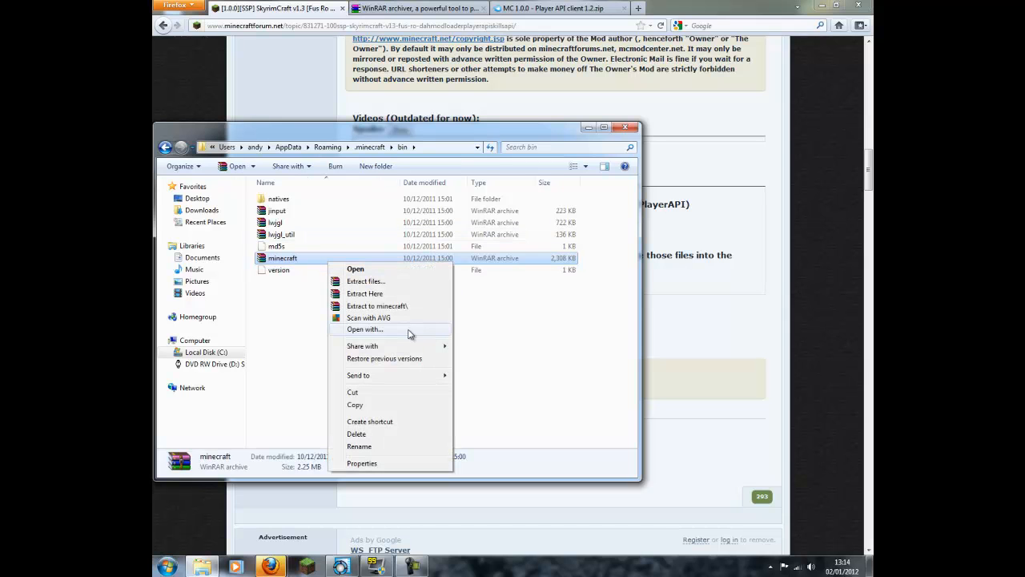
{"action": "left_click", "coordinate": [364, 328]}
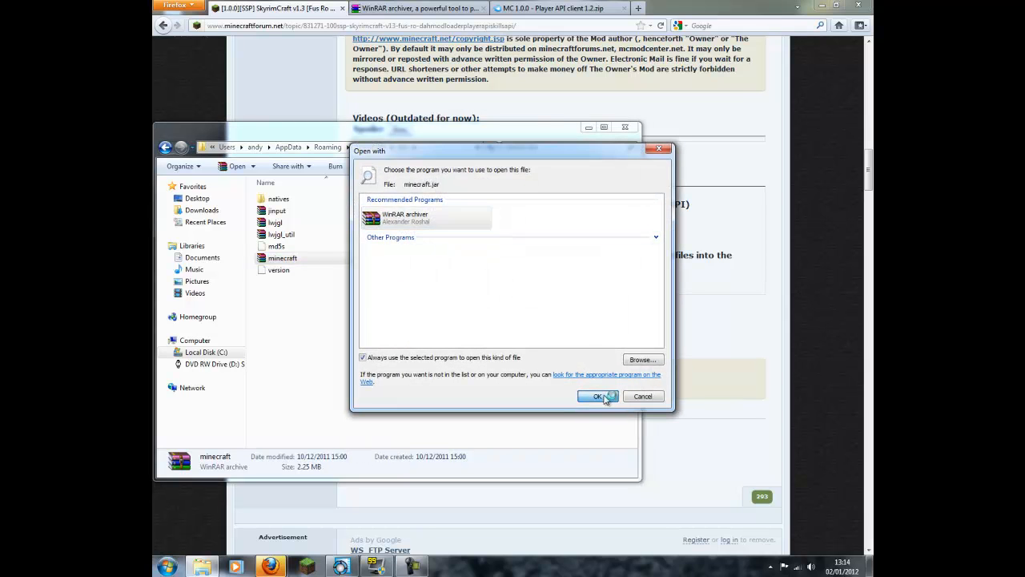
{"action": "left_click", "coordinate": [597, 396]}
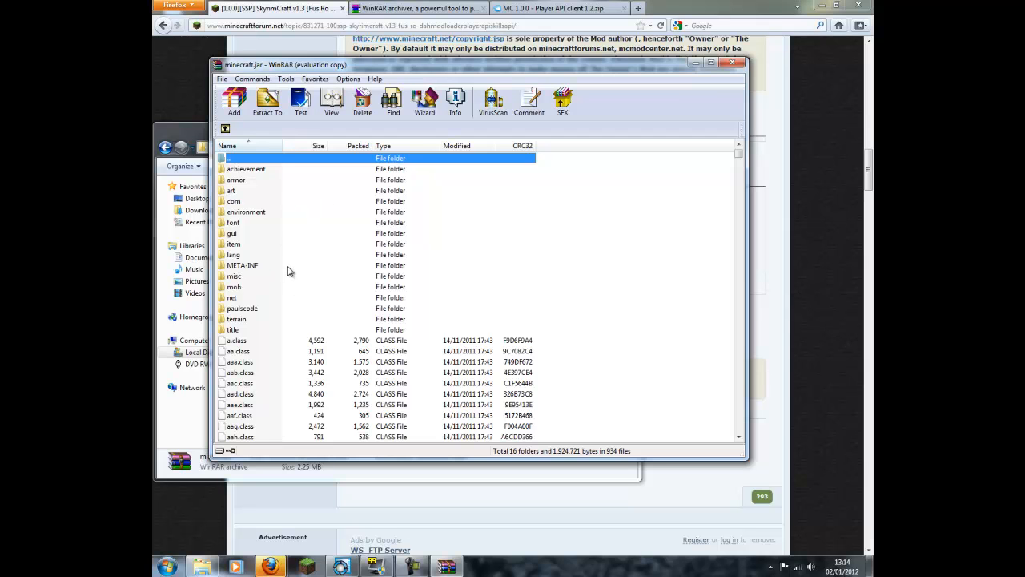
Delete the META-INF folder from minecraft.jar and confirm
{"action": "scroll", "scroll_direction": "down", "scroll_amount": 3}
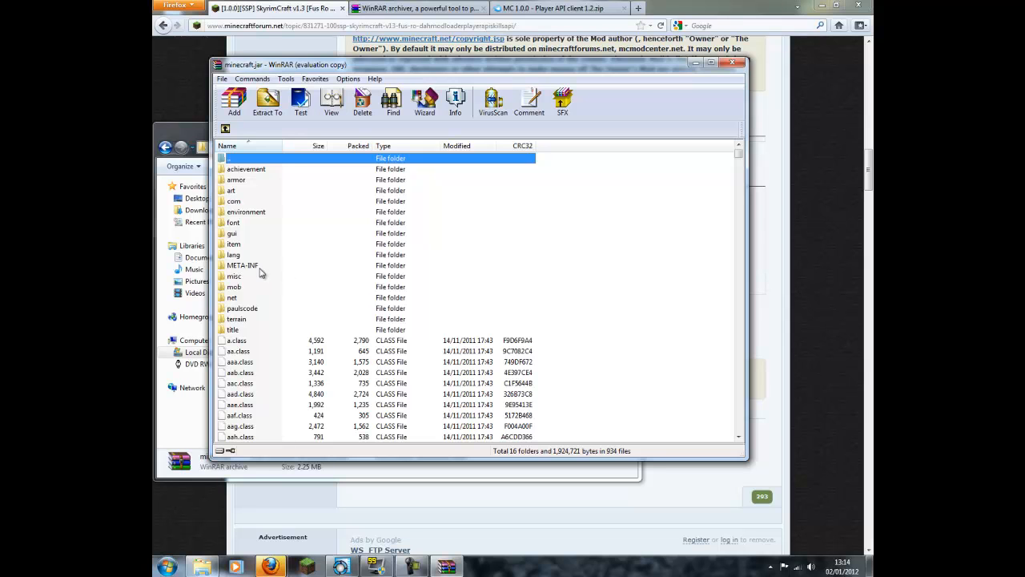
{"action": "left_click", "coordinate": [243, 266]}
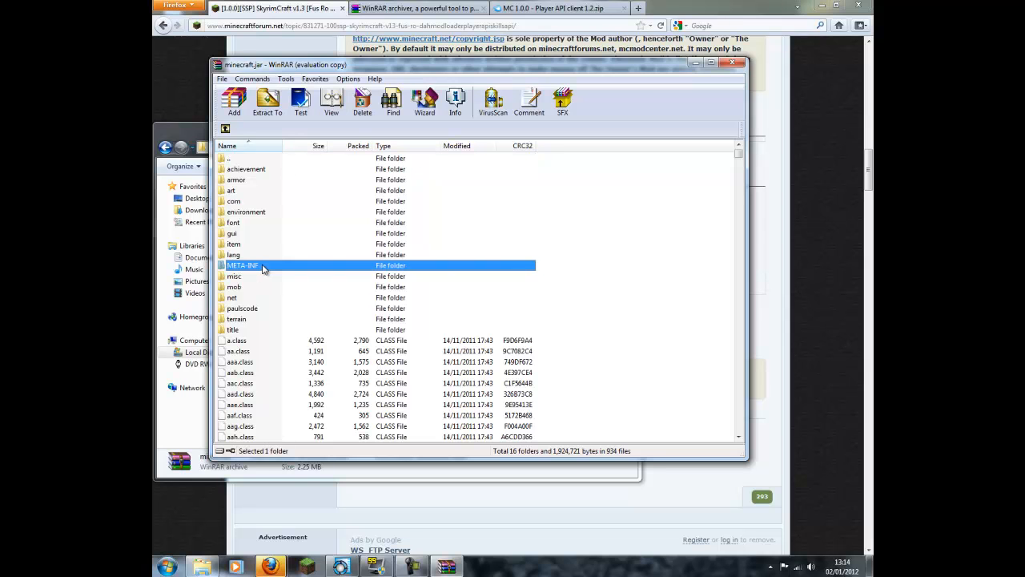
{"action": "right_click", "coordinate": [264, 265]}
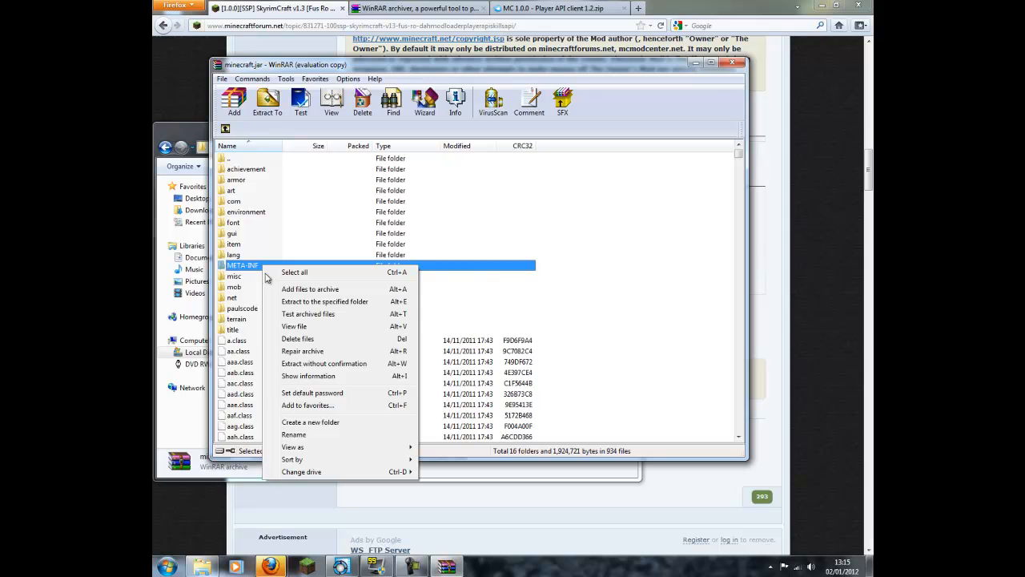
{"action": "left_click", "coordinate": [297, 338]}
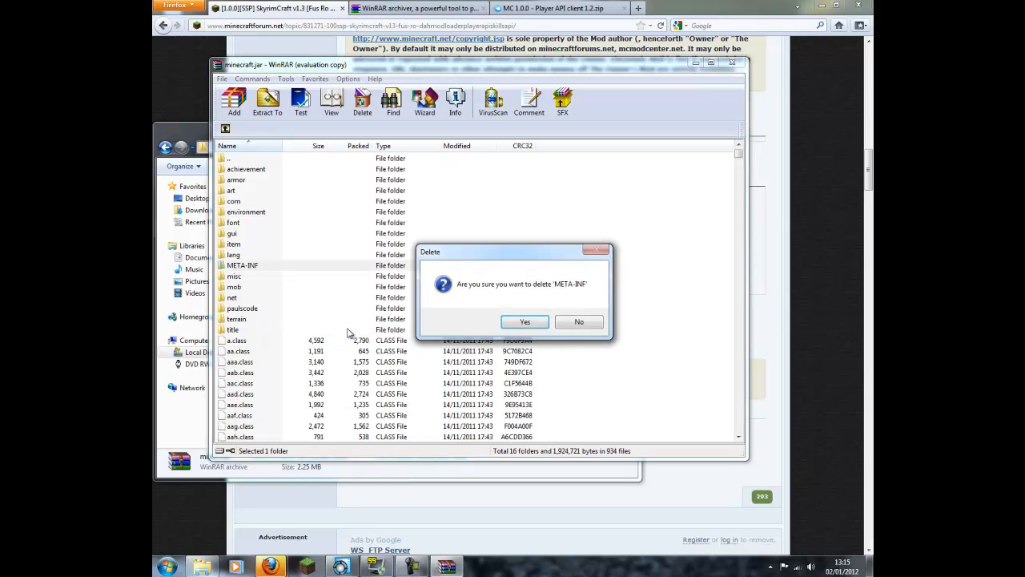
{"action": "left_click", "coordinate": [525, 321]}
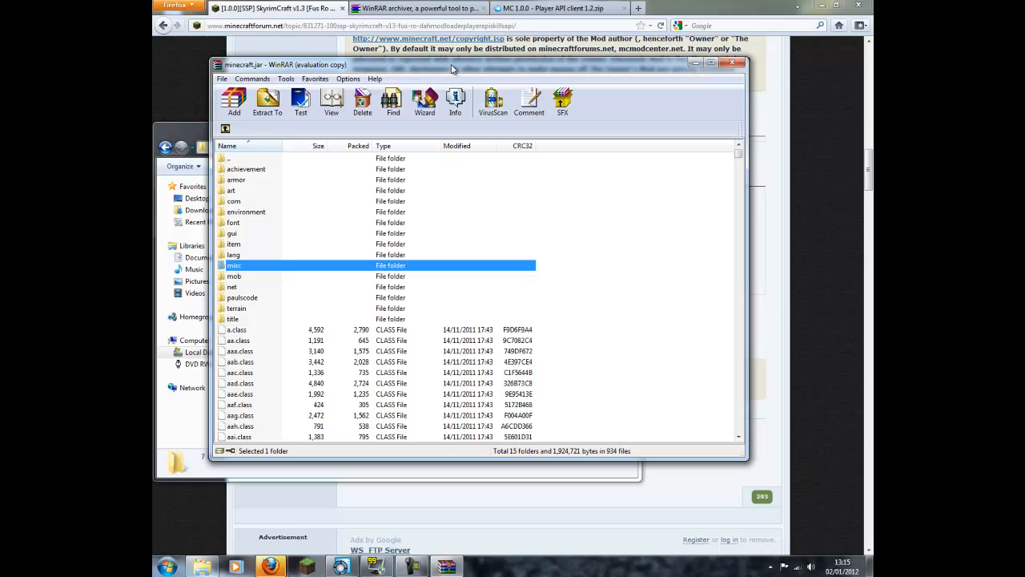
{"action": "mouse_move", "coordinate": [553, 67]}
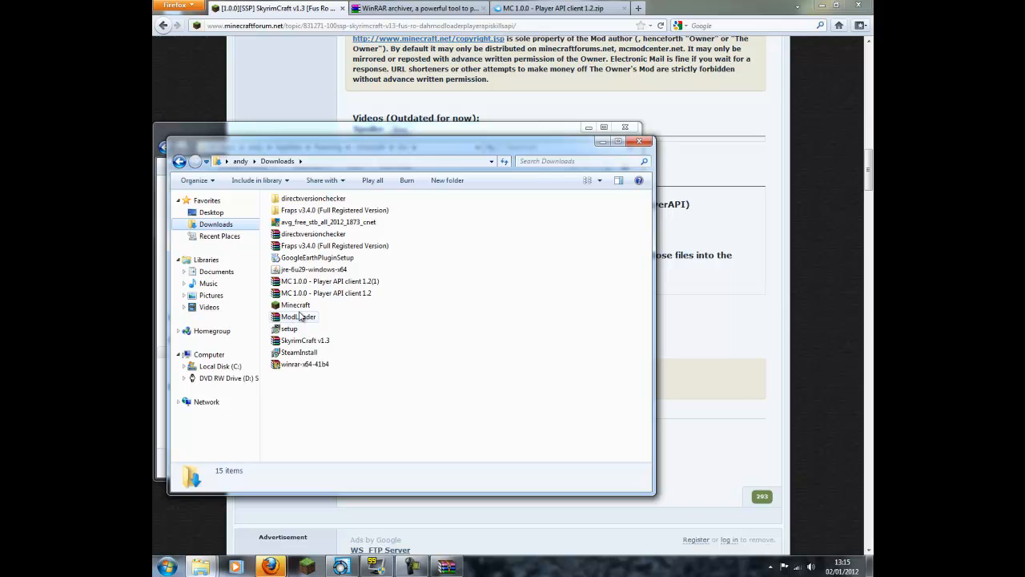
{"action": "mouse_move", "coordinate": [299, 317]}
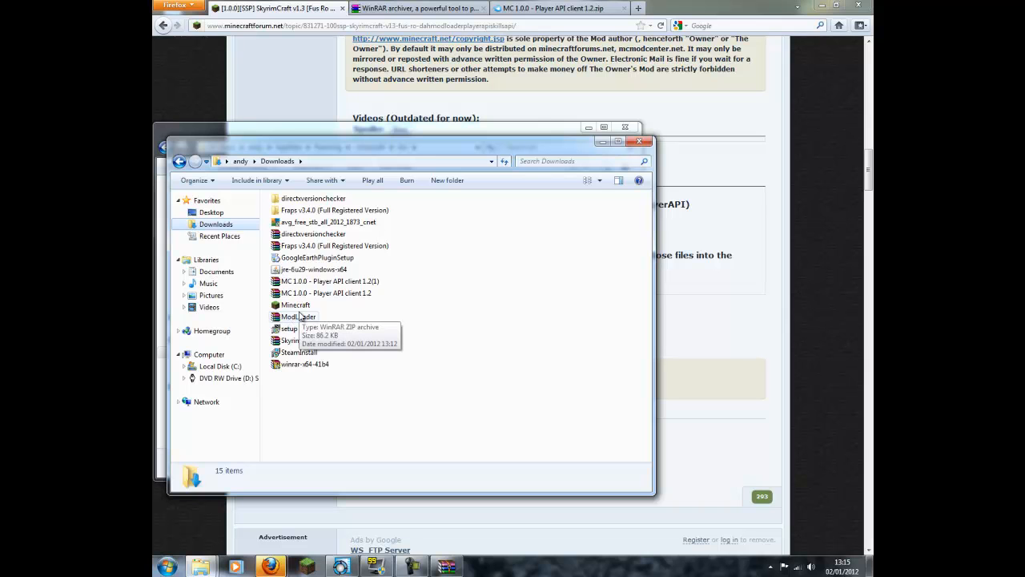
Open ModLoader.zip from Downloads and add its files to minecraft.jar, making 940 files
{"action": "left_click", "coordinate": [298, 316]}
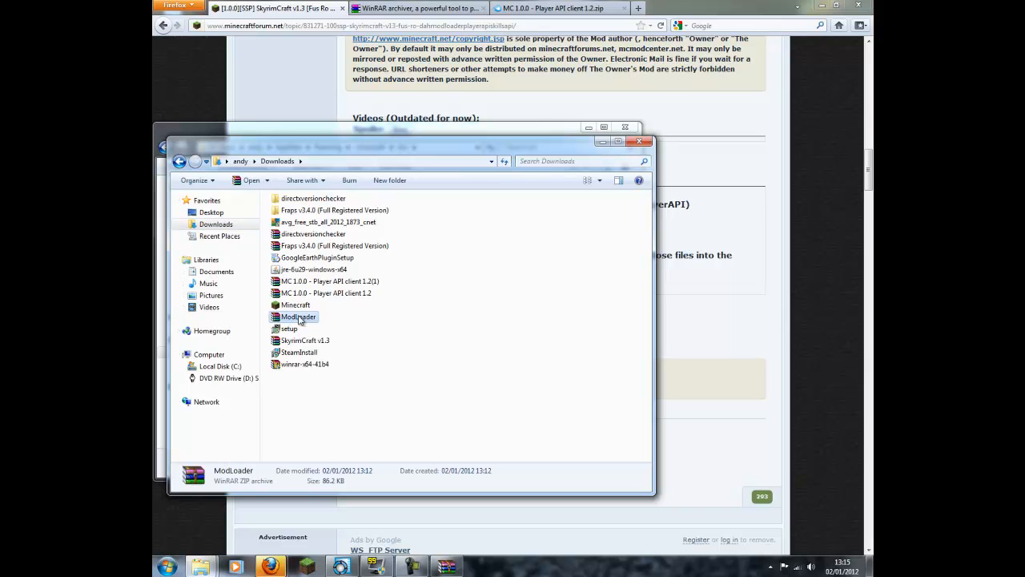
{"action": "double_click", "coordinate": [298, 316]}
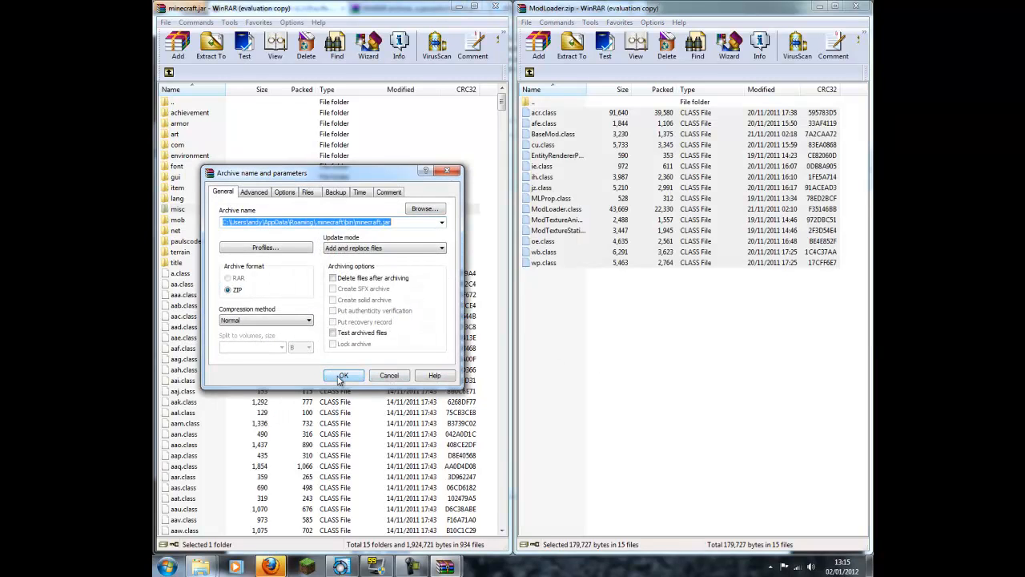
{"action": "left_click", "coordinate": [343, 375]}
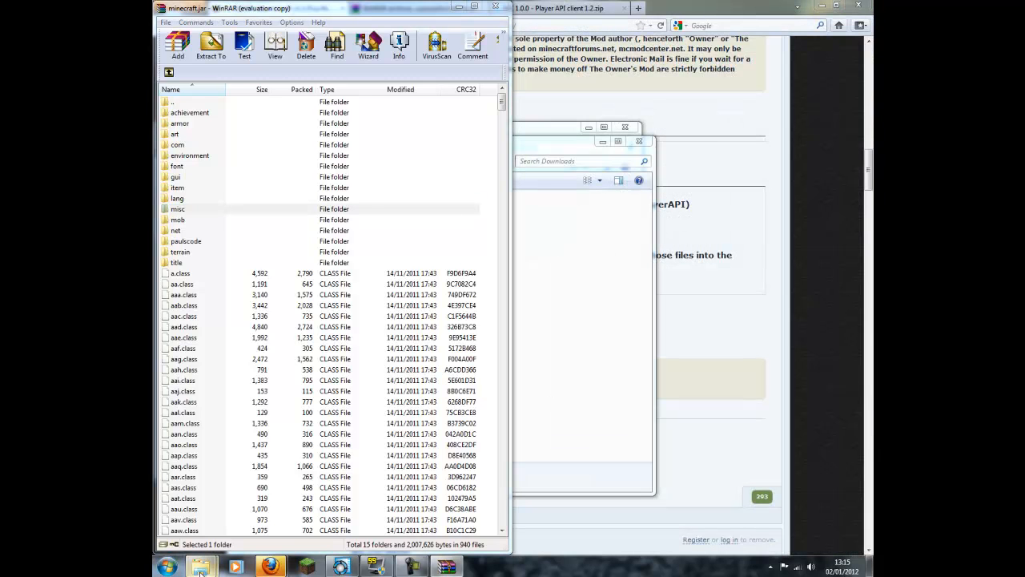
{"action": "mouse_move", "coordinate": [201, 567]}
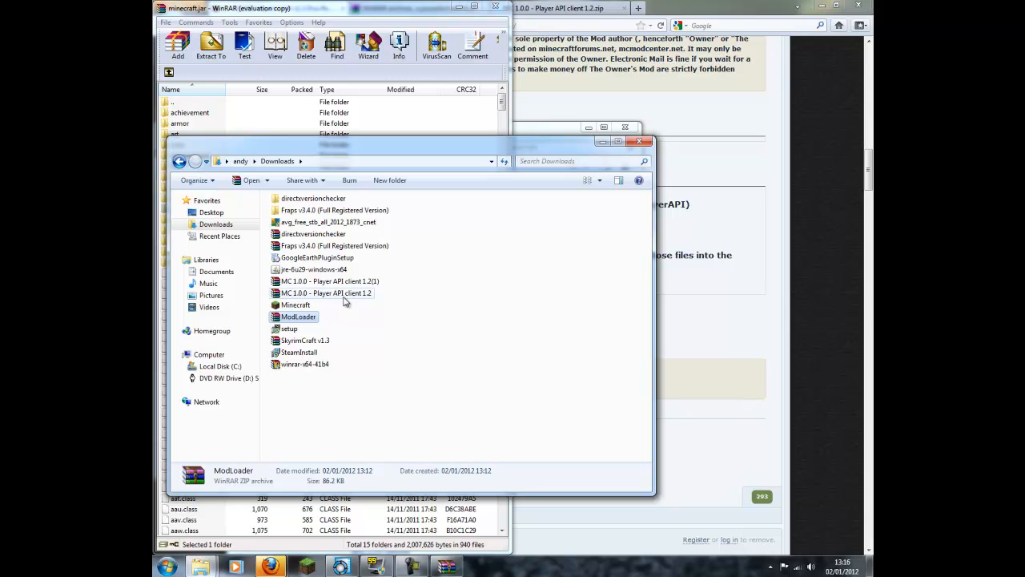
Open the Player API client 1.2(1) archive, read its readme, and add its class files to minecraft.jar
{"action": "left_click", "coordinate": [326, 293]}
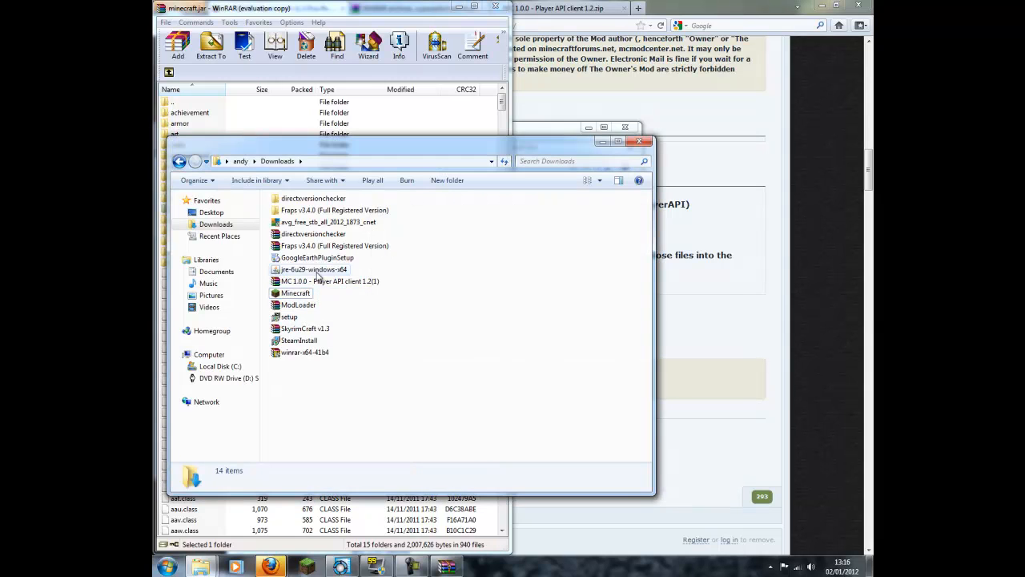
{"action": "left_click", "coordinate": [328, 281]}
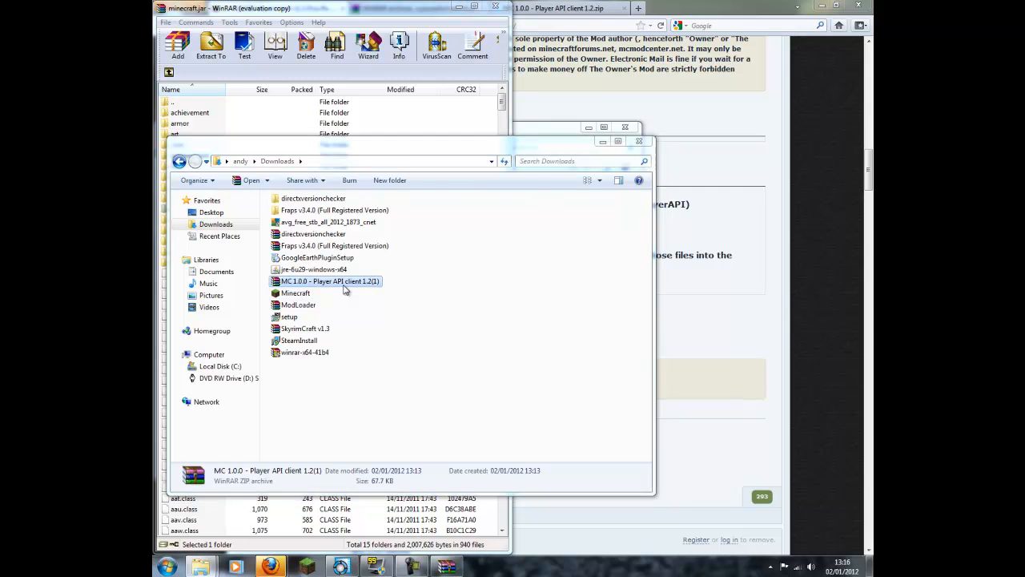
{"action": "double_click", "coordinate": [328, 281]}
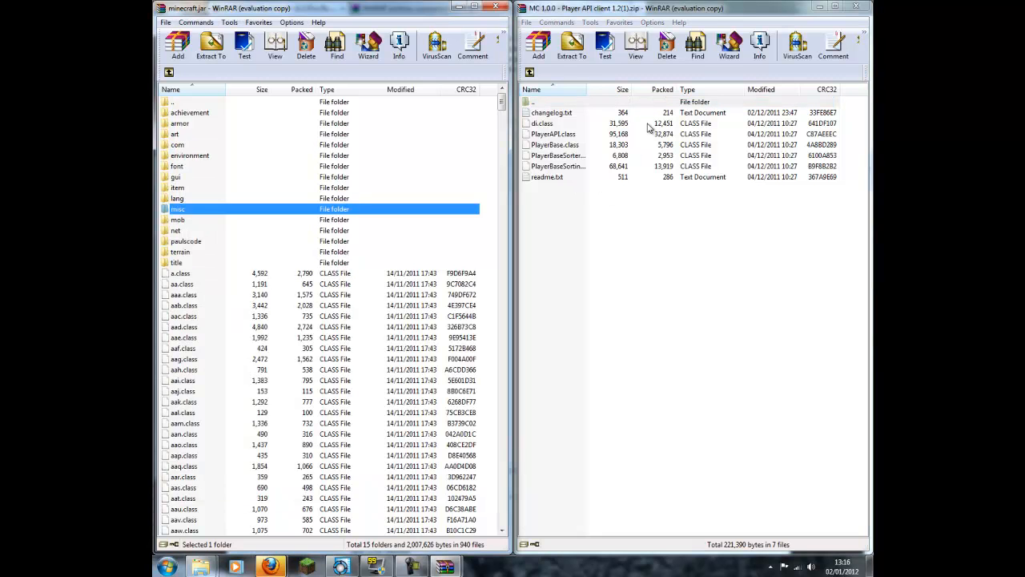
{"action": "left_click", "coordinate": [548, 176]}
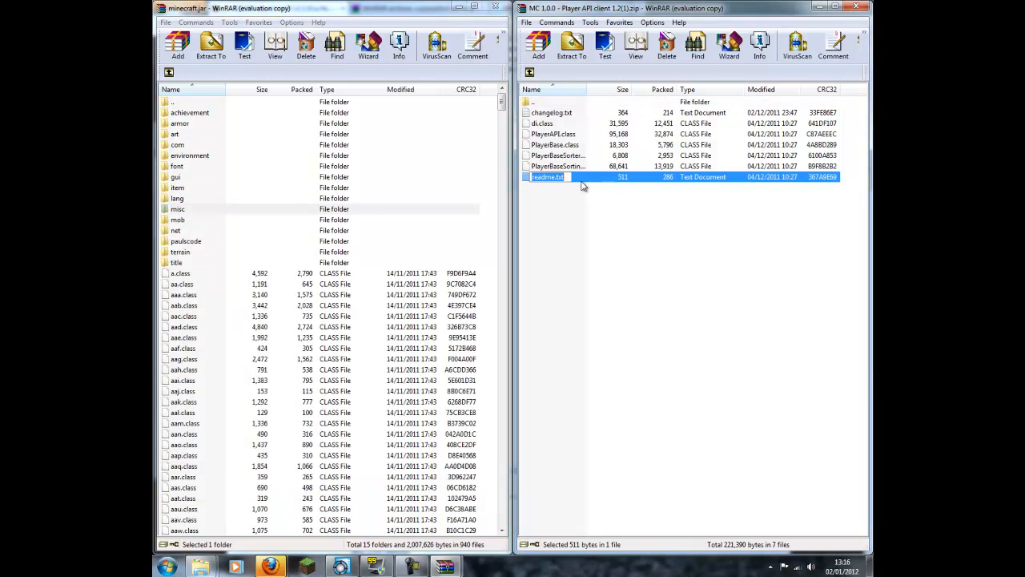
{"action": "double_click", "coordinate": [548, 176]}
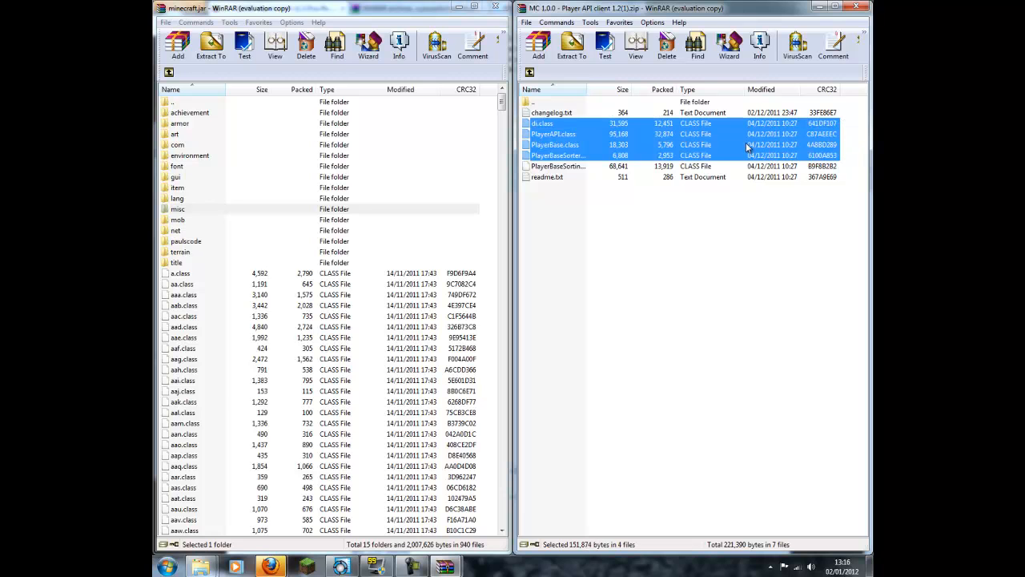
{"action": "left_click", "coordinate": [178, 46]}
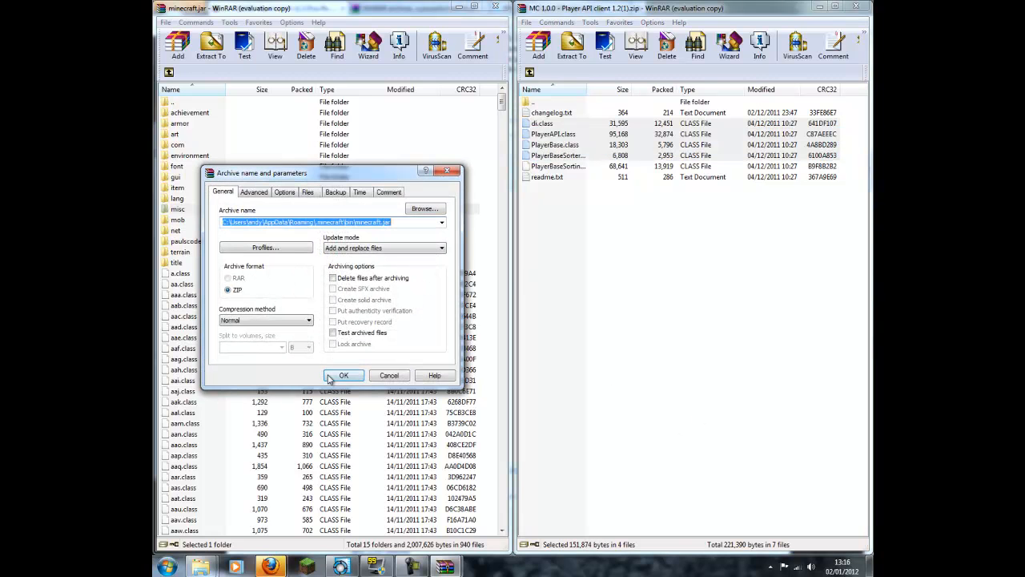
{"action": "left_click", "coordinate": [344, 375]}
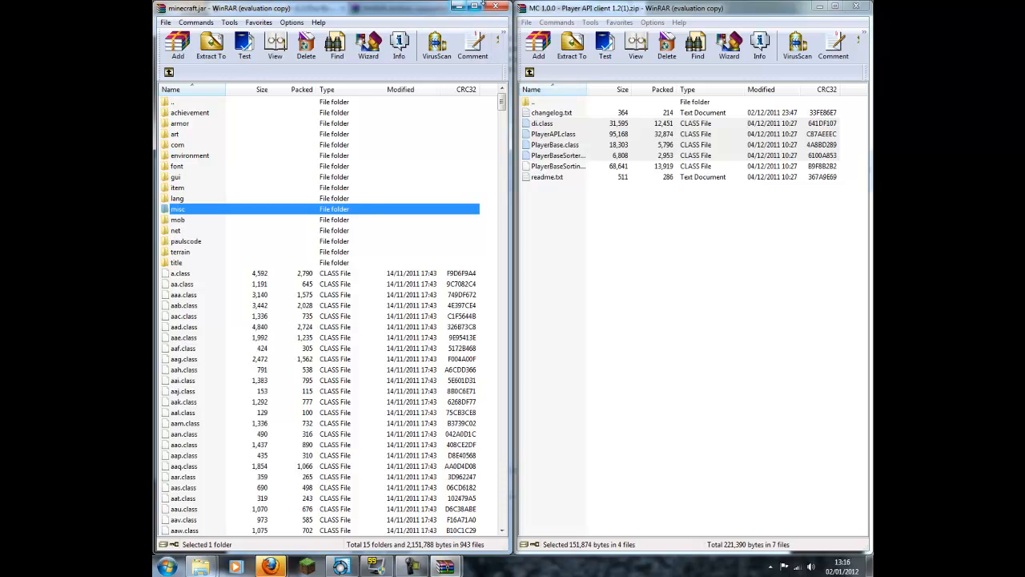
{"action": "mouse_move", "coordinate": [753, 22]}
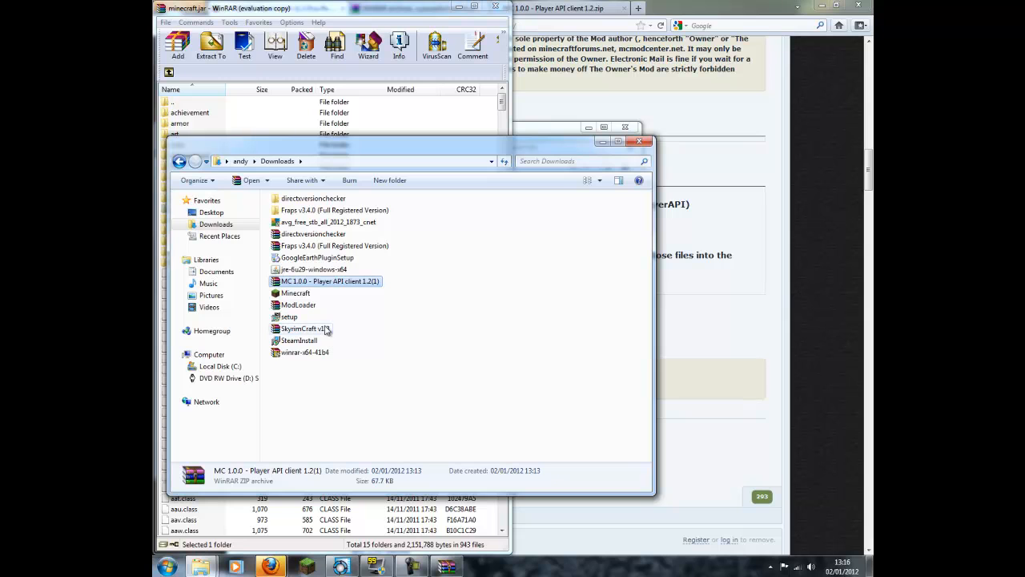
Open the SkyrimCraft v1.3 folder and add all its files to minecraft.jar, making 998 files
{"action": "double_click", "coordinate": [302, 328]}
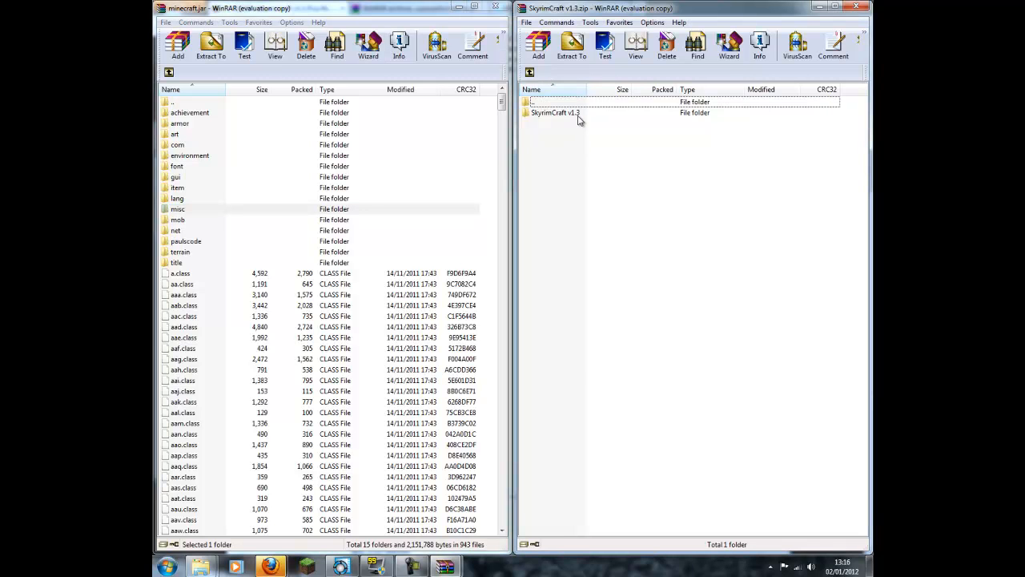
{"action": "double_click", "coordinate": [555, 112]}
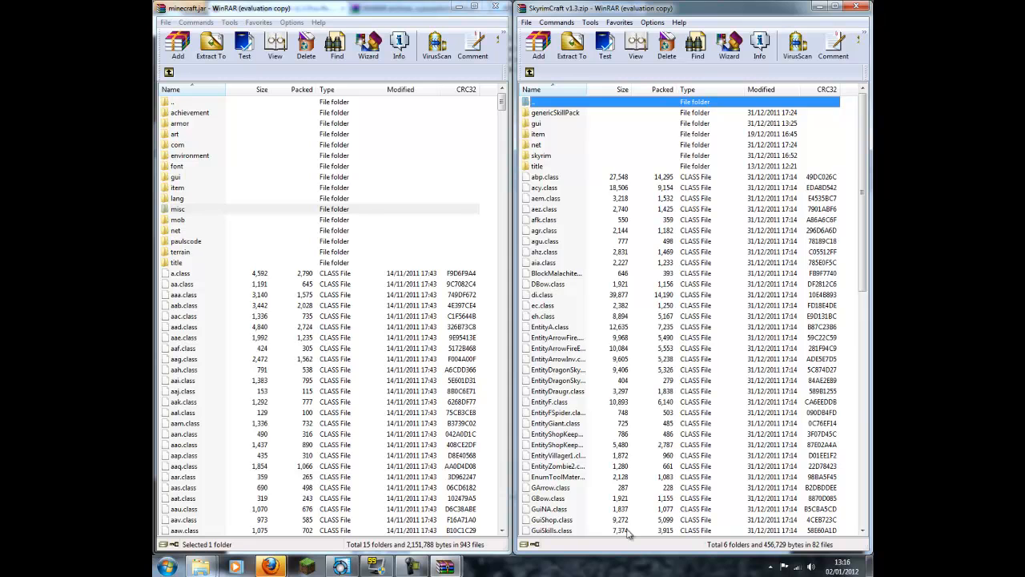
{"action": "scroll", "scroll_direction": "down", "scroll_amount": 3}
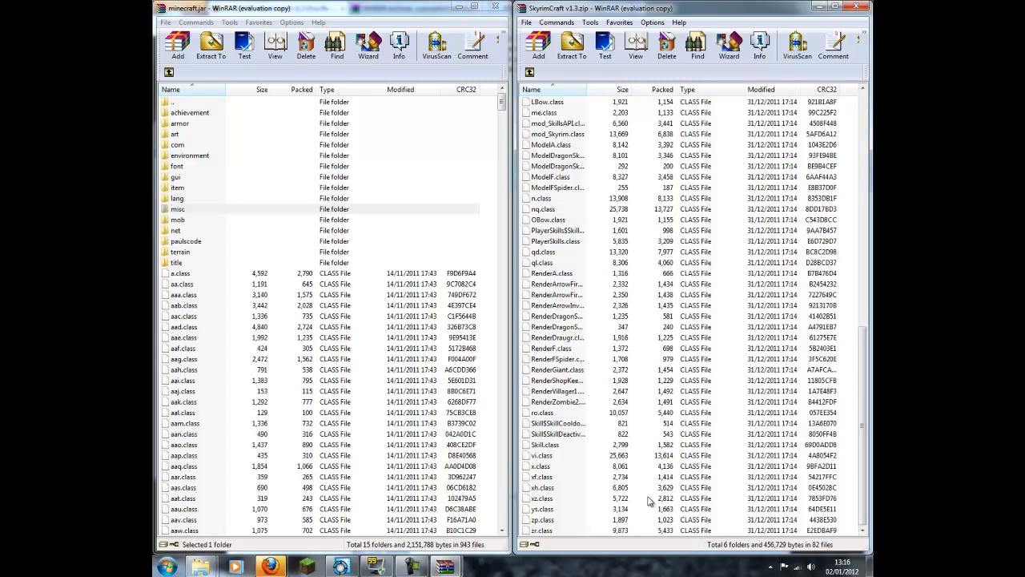
{"action": "mouse_move", "coordinate": [844, 538]}
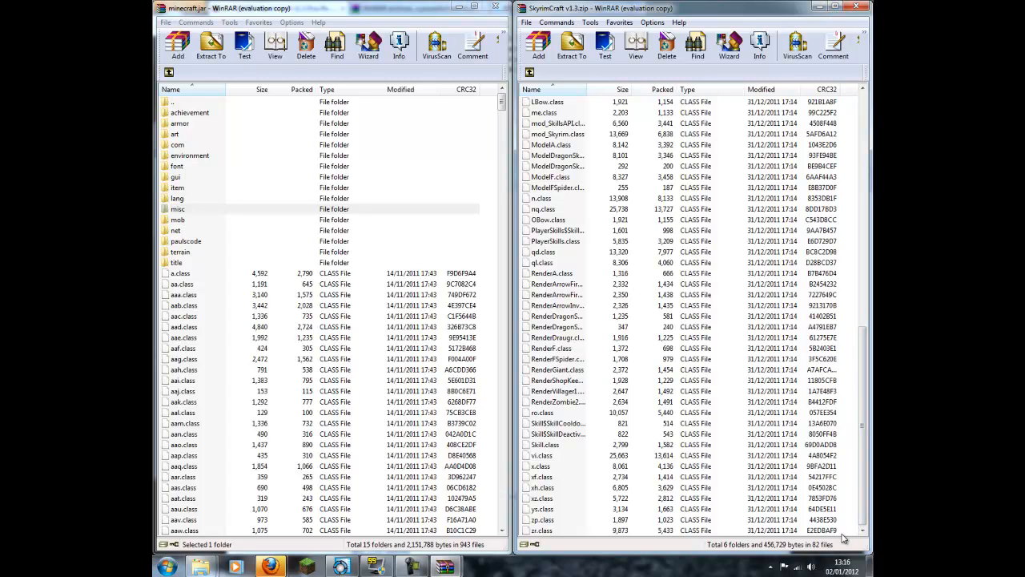
{"action": "left_click", "coordinate": [561, 531]}
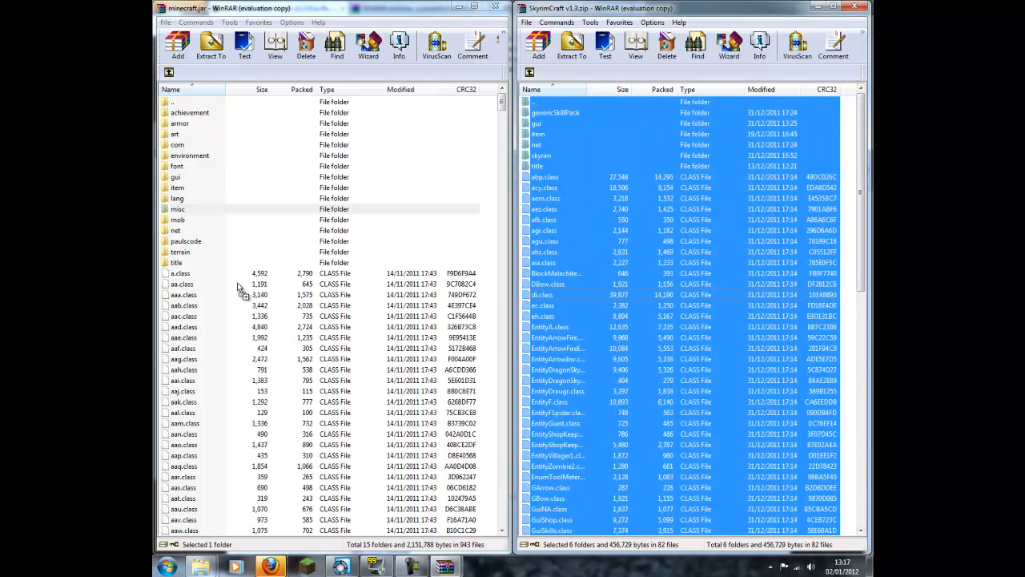
{"action": "left_click", "coordinate": [177, 45]}
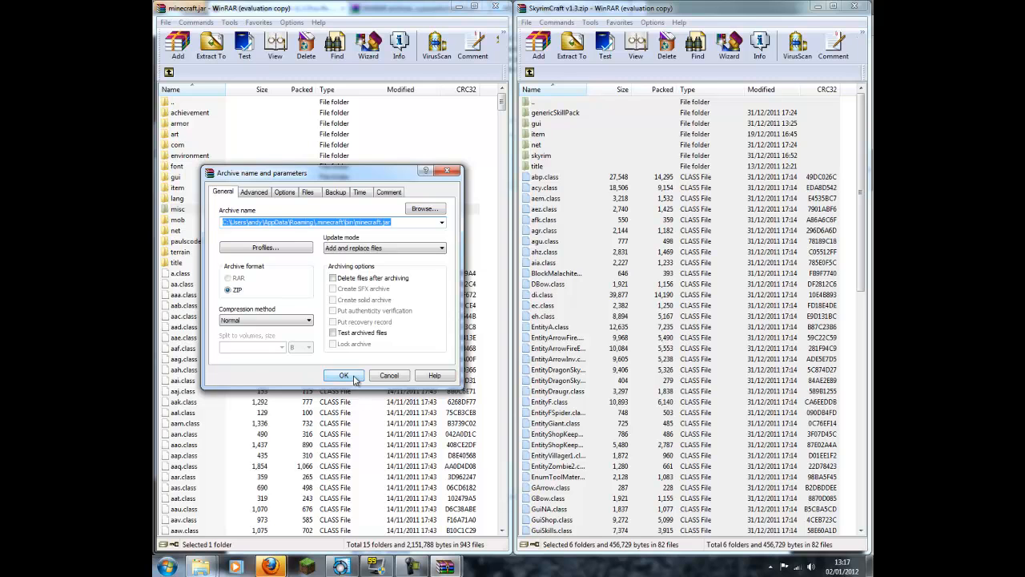
{"action": "left_click", "coordinate": [343, 375]}
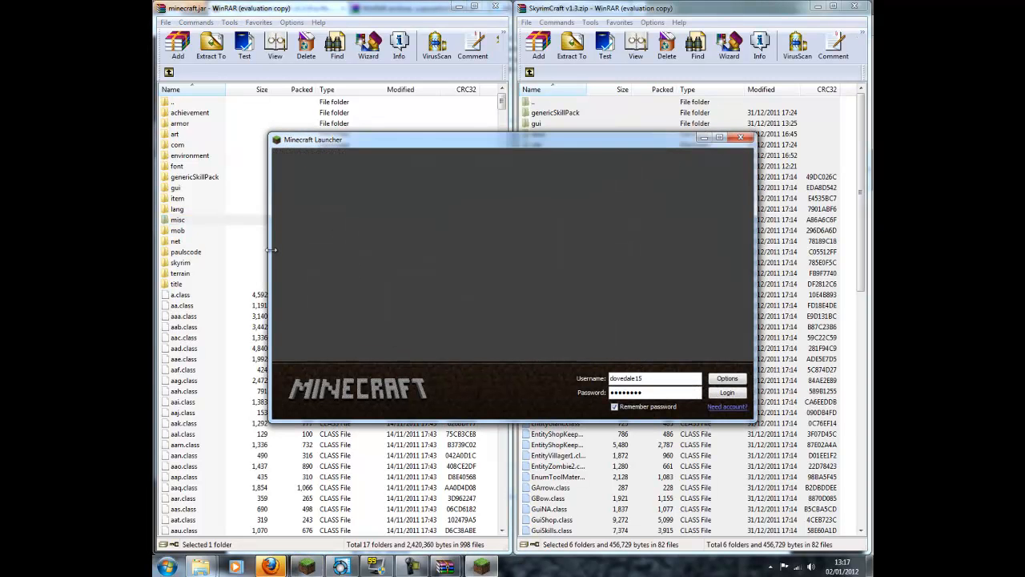
Log in to launch SkyrimCraft, glance at the server list, then open Select World
{"action": "left_click", "coordinate": [727, 392]}
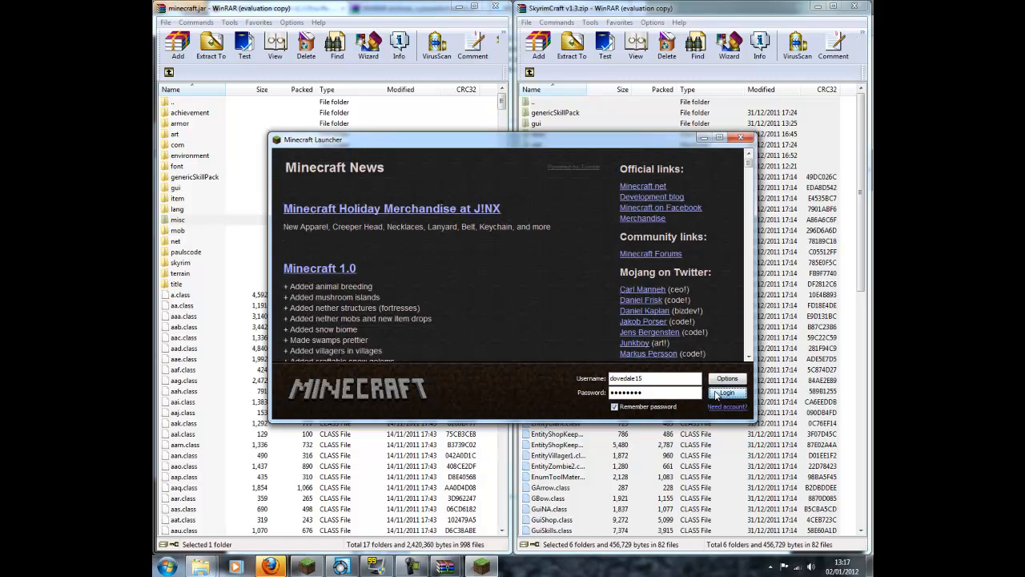
{"action": "left_click", "coordinate": [725, 392]}
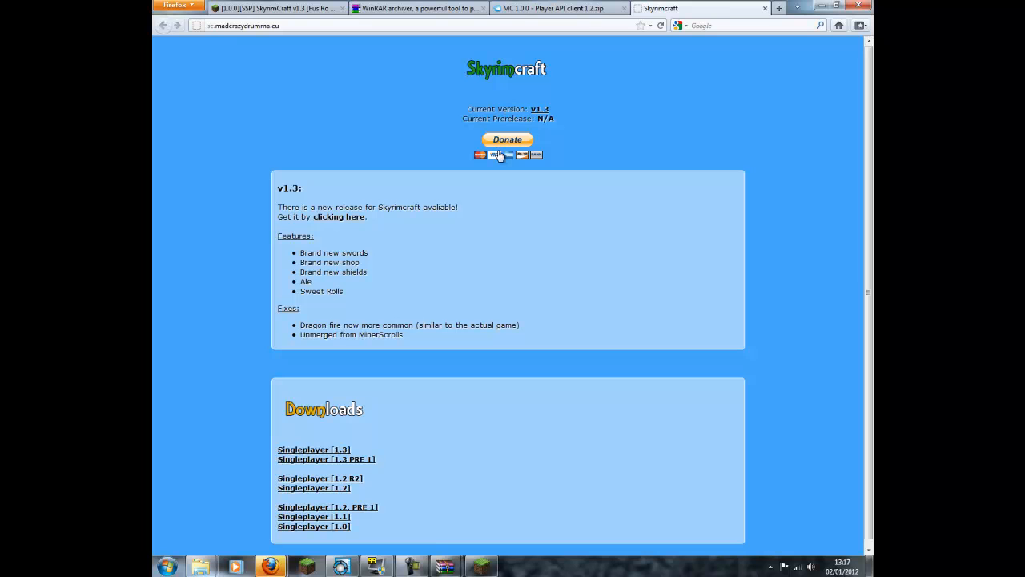
{"action": "mouse_move", "coordinate": [500, 157]}
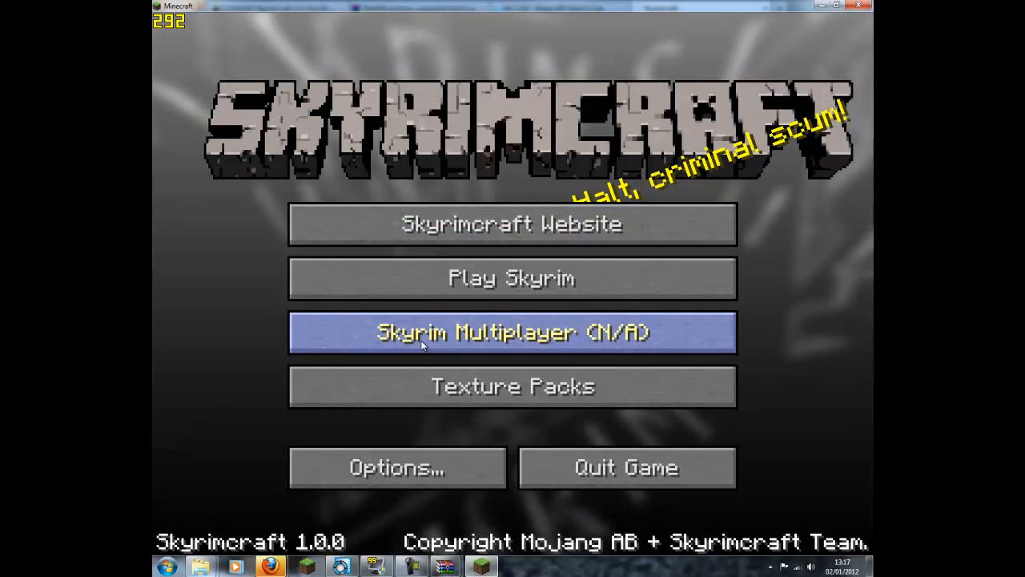
{"action": "mouse_move", "coordinate": [512, 278]}
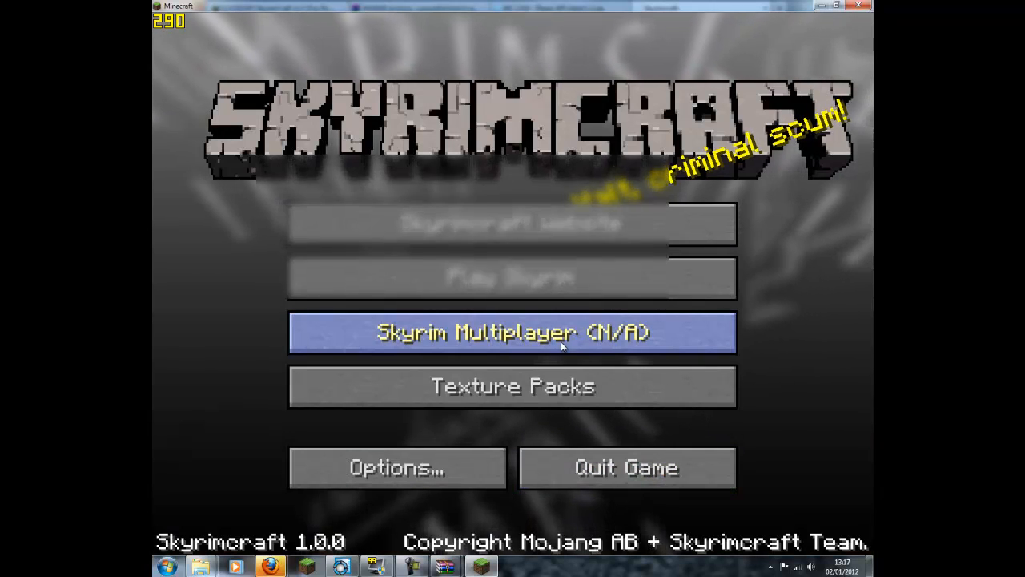
{"action": "left_click", "coordinate": [513, 333]}
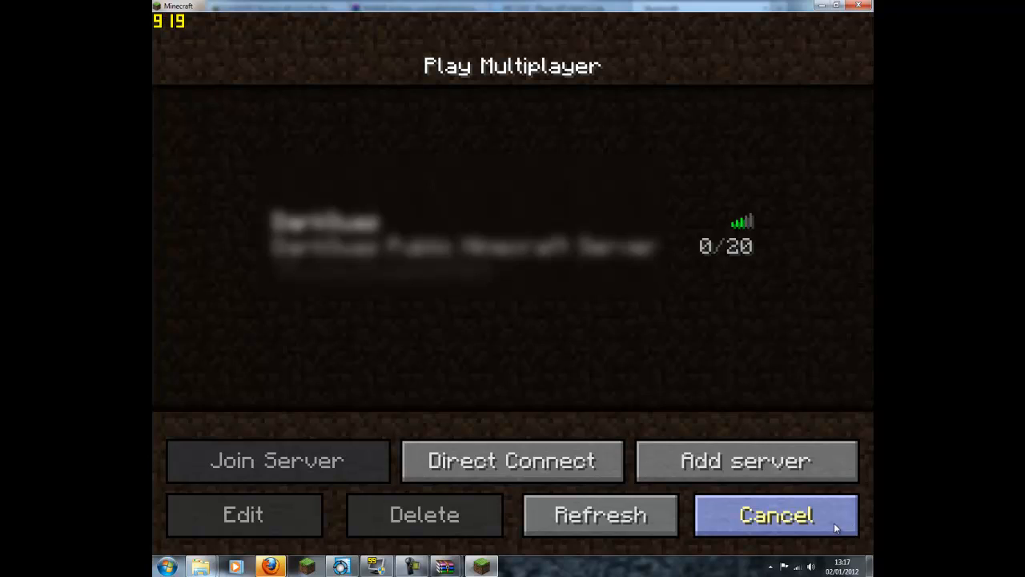
{"action": "left_click", "coordinate": [776, 514]}
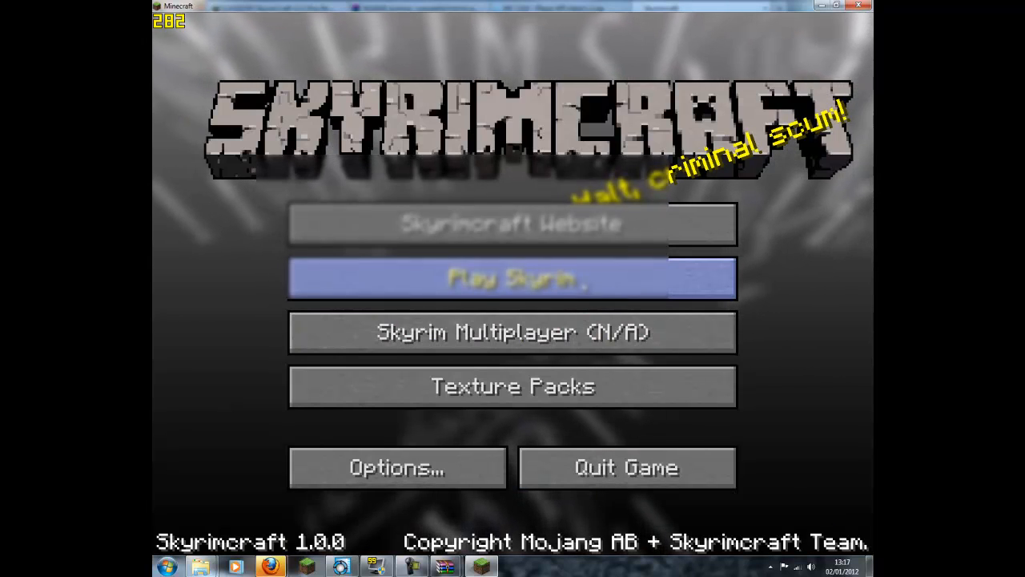
{"action": "left_click", "coordinate": [512, 278]}
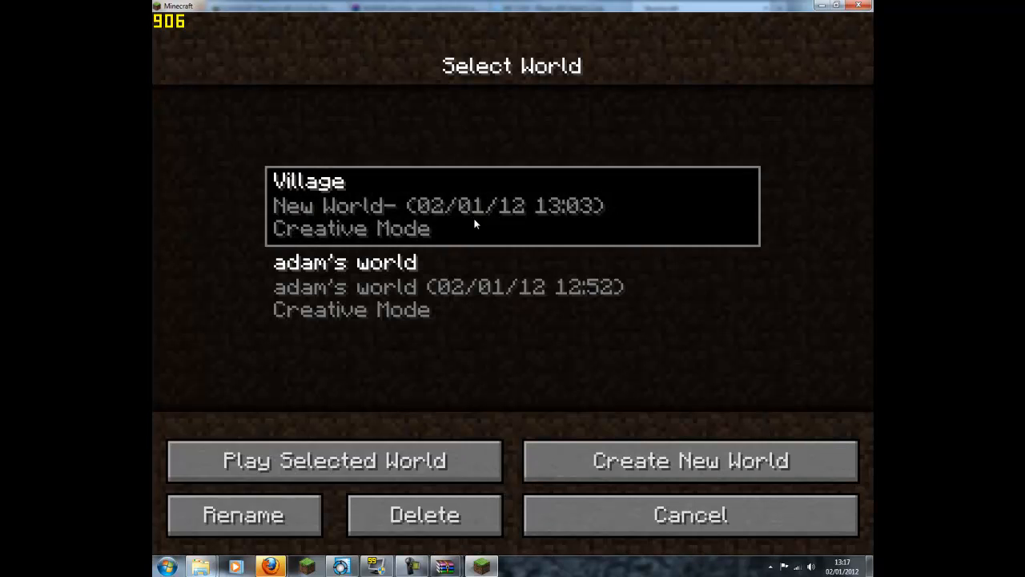
Load the Village world, scroll the creative inventory to the Skyrimcraft swords, then pause
{"action": "left_click", "coordinate": [332, 460]}
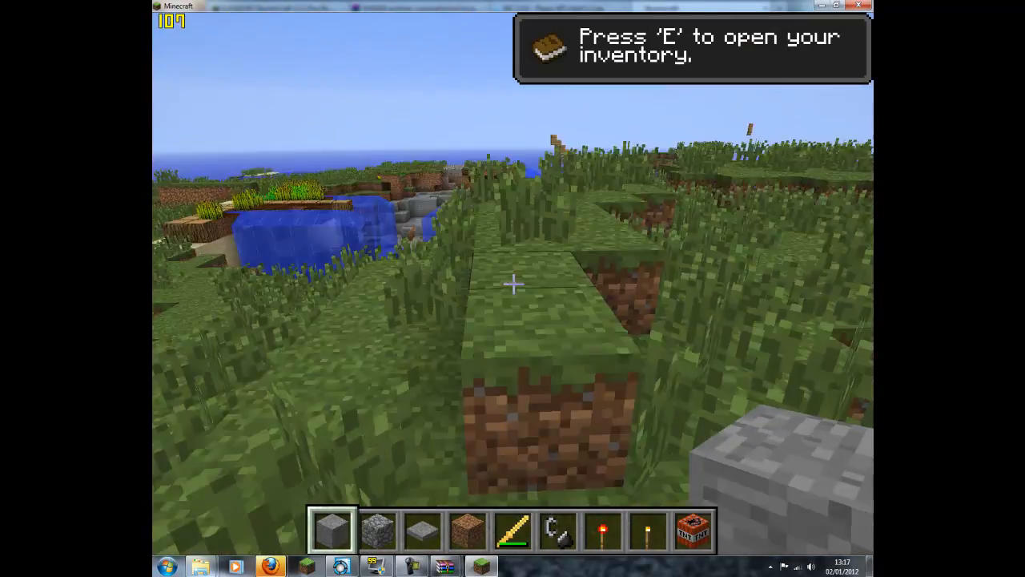
{"action": "key", "text": "e"}
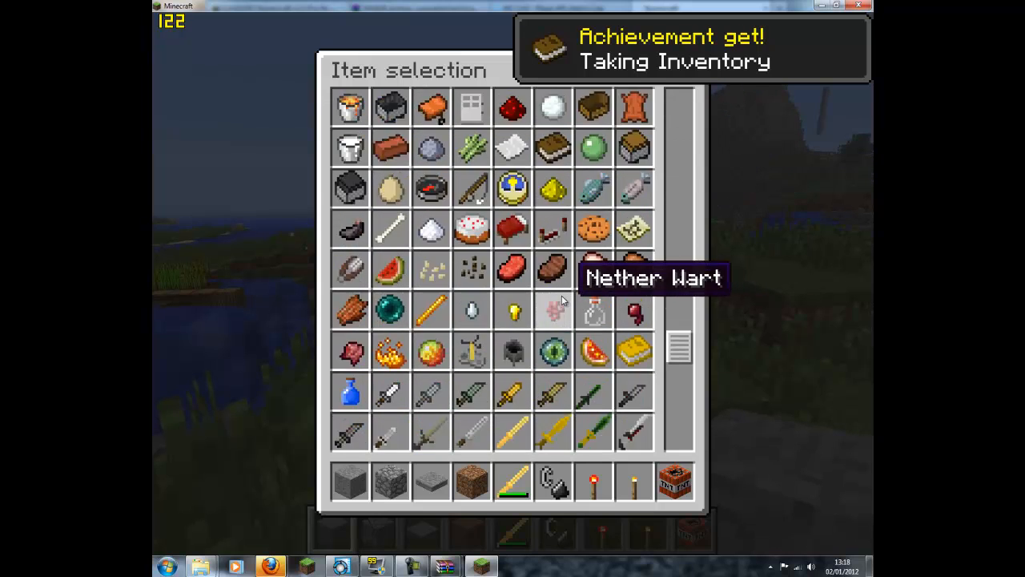
{"action": "scroll", "scroll_direction": "down", "scroll_amount": 3}
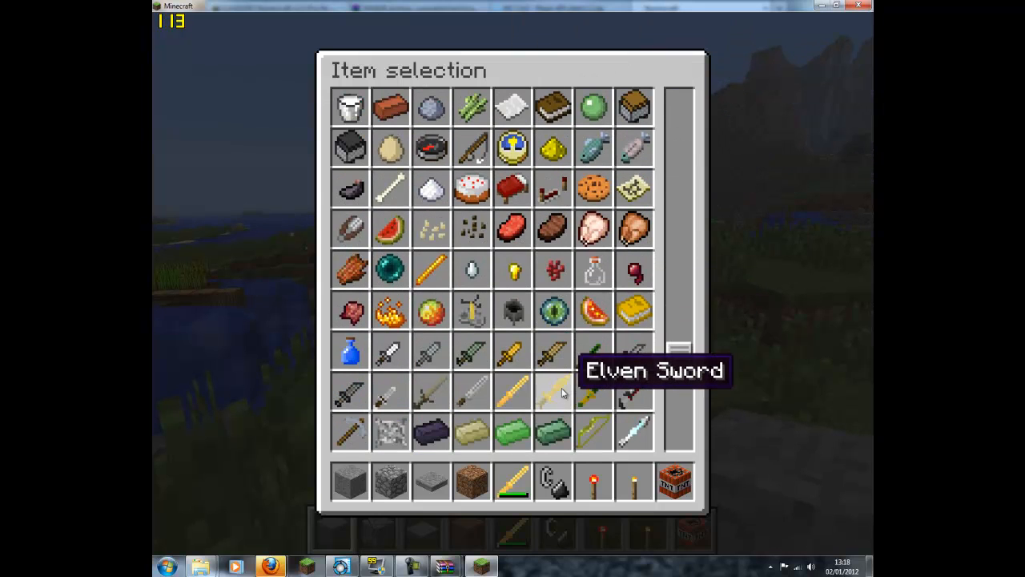
{"action": "scroll", "scroll_direction": "down", "scroll_amount": 3}
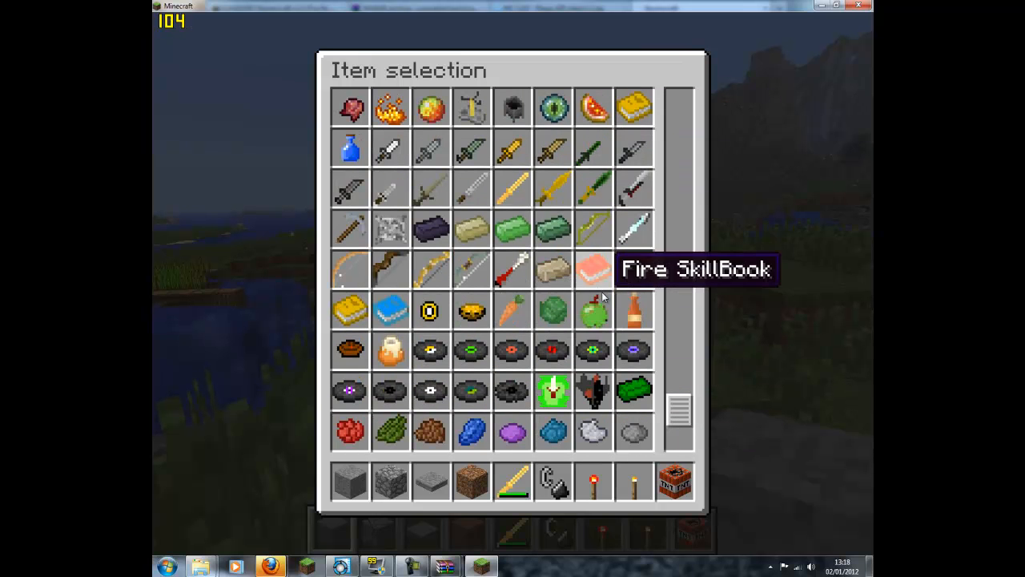
{"action": "mouse_move", "coordinate": [404, 232]}
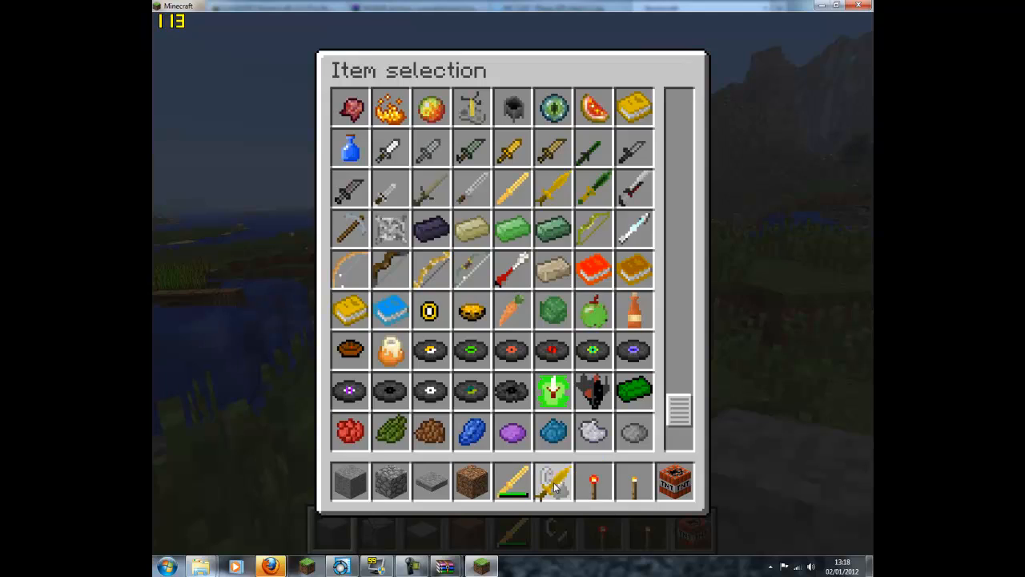
{"action": "key", "text": "Escape"}
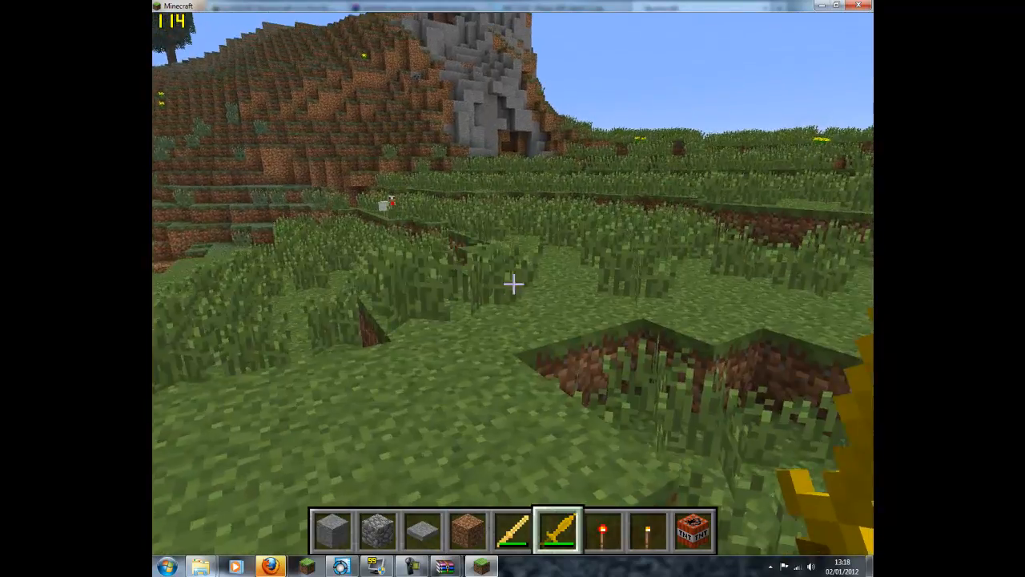
{"action": "mouse_move", "coordinate": [513, 288]}
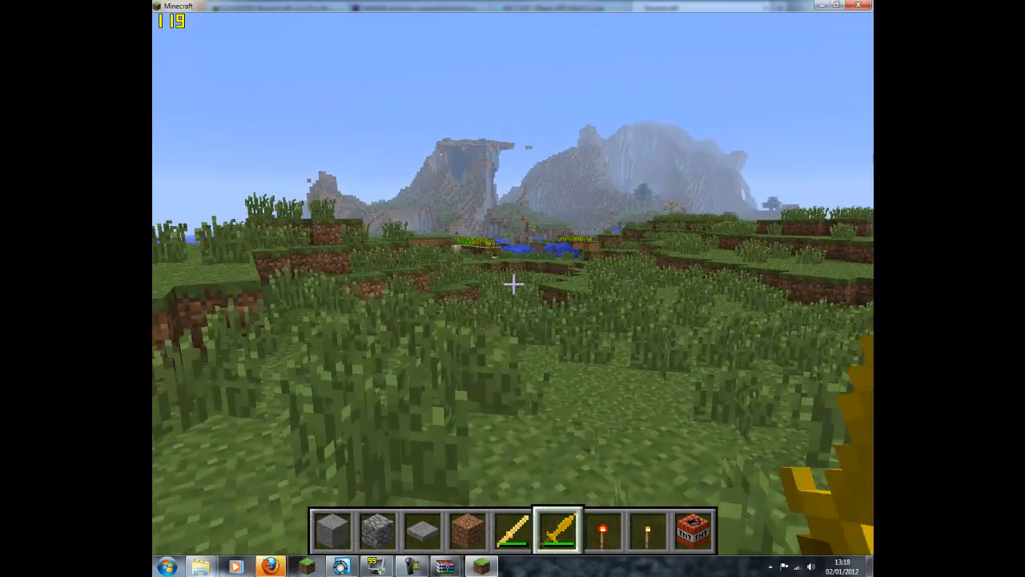
{"action": "key", "text": "Escape"}
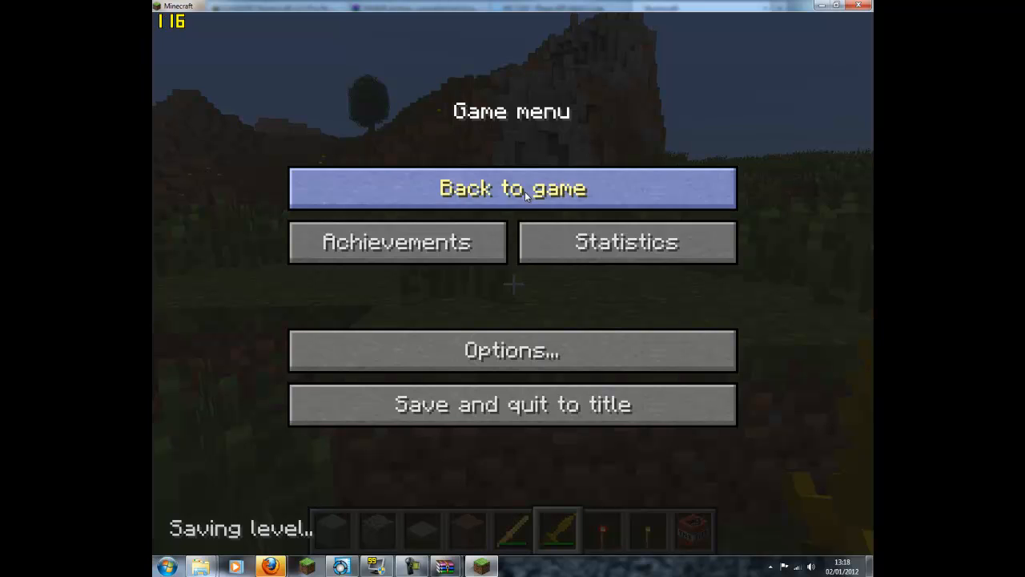
{"action": "mouse_move", "coordinate": [629, 40]}
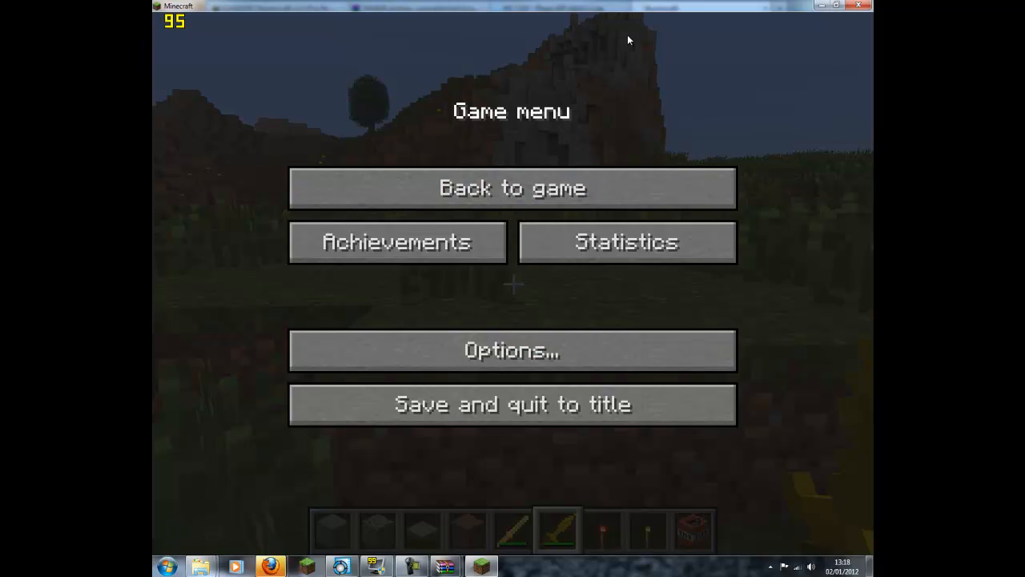